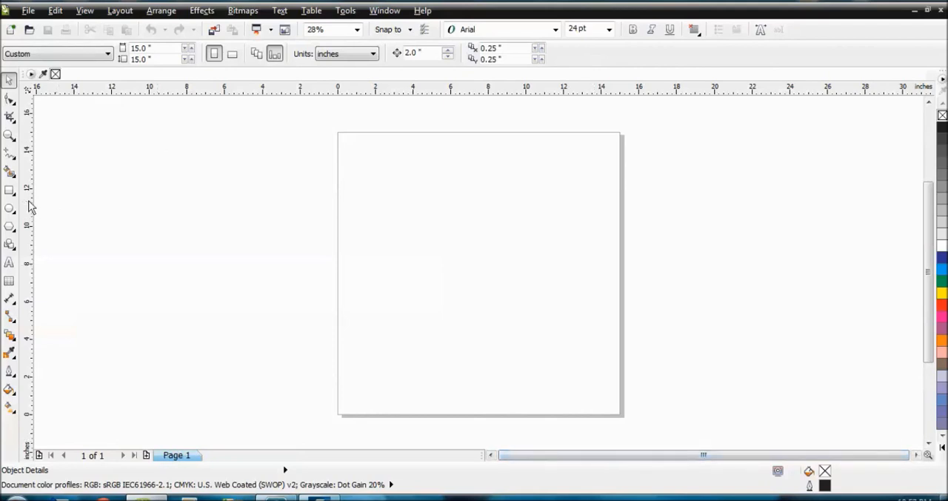
Draw a large rectangle on the page and lock it in place
left_click_drag(391, 196, 572, 344)
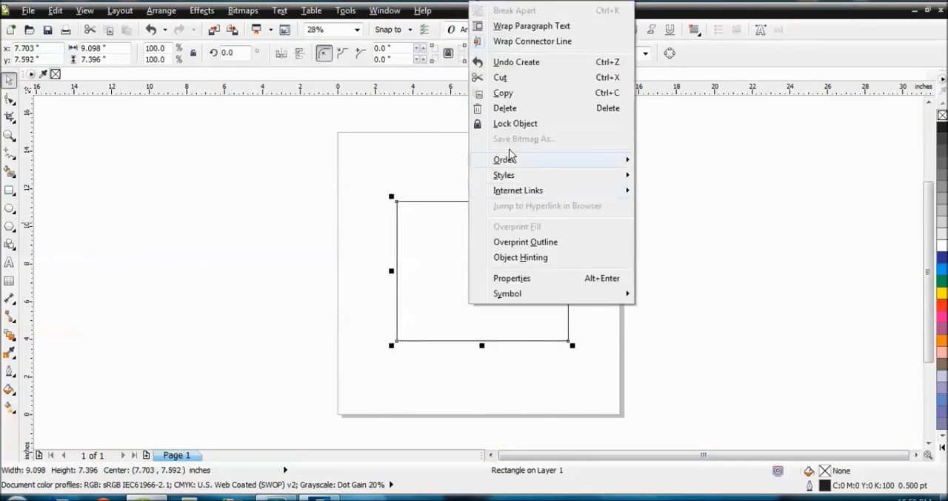
left_click(295, 268)
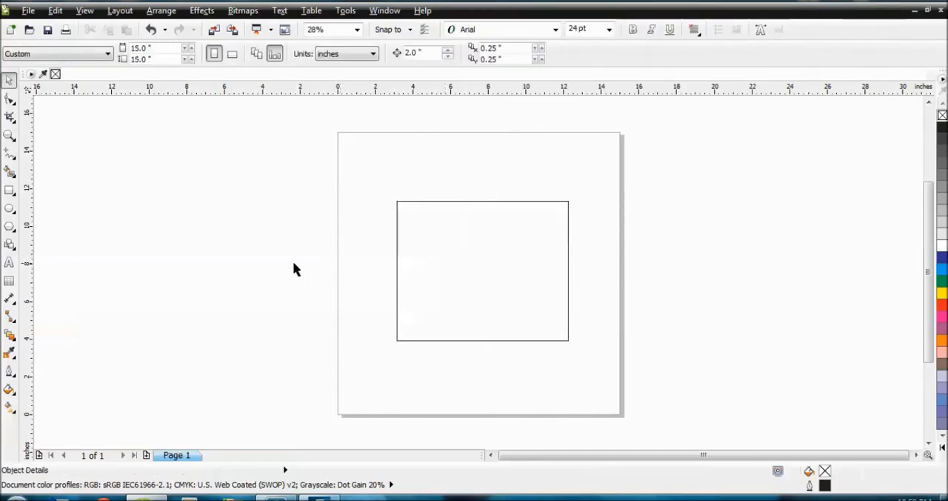
Draw several small rectangles inside the large locked rectangle
left_click_drag(415, 220, 448, 240)
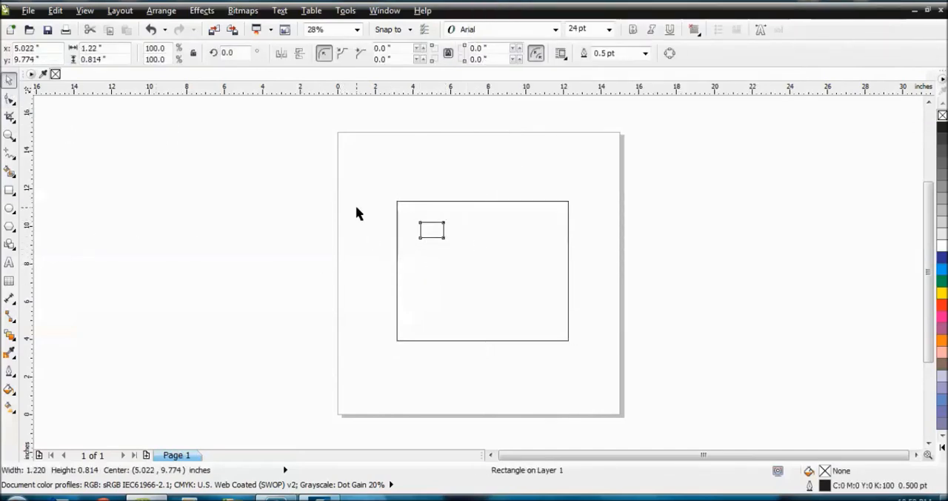
left_click_drag(433, 229, 492, 246)
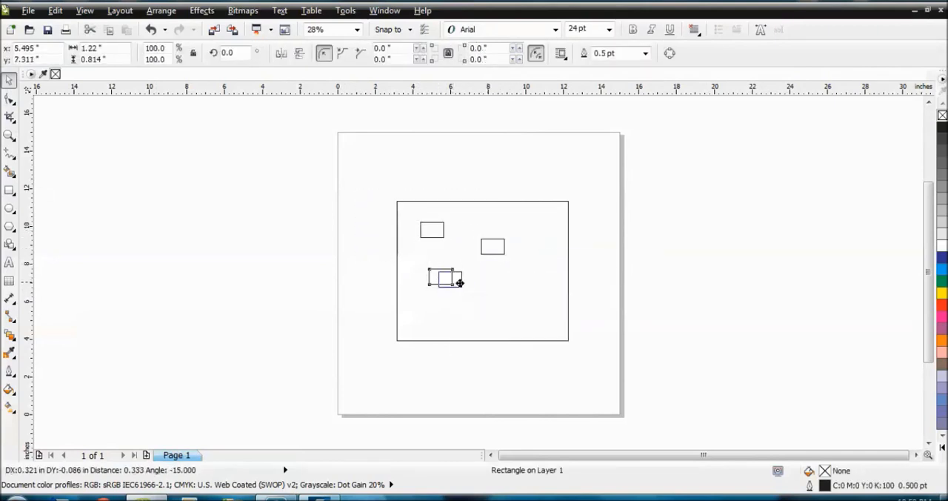
left_click_drag(441, 279, 501, 293)
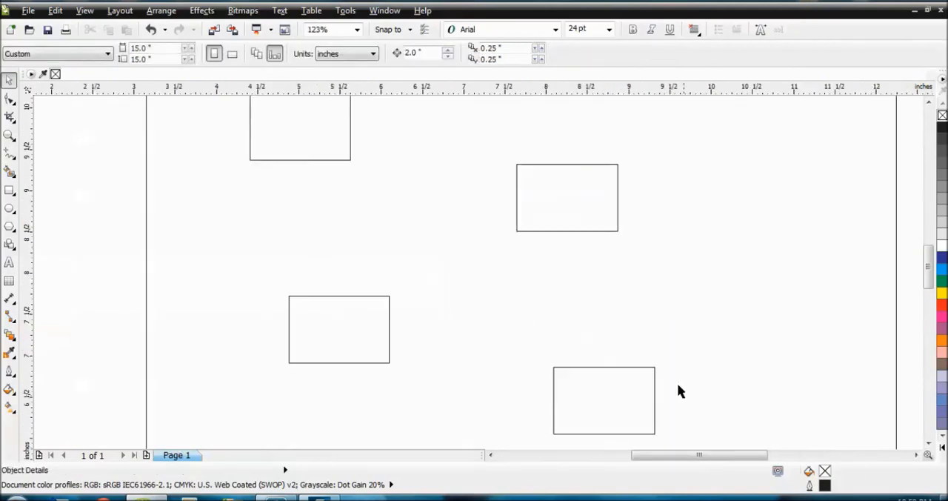
mouse_move(288, 293)
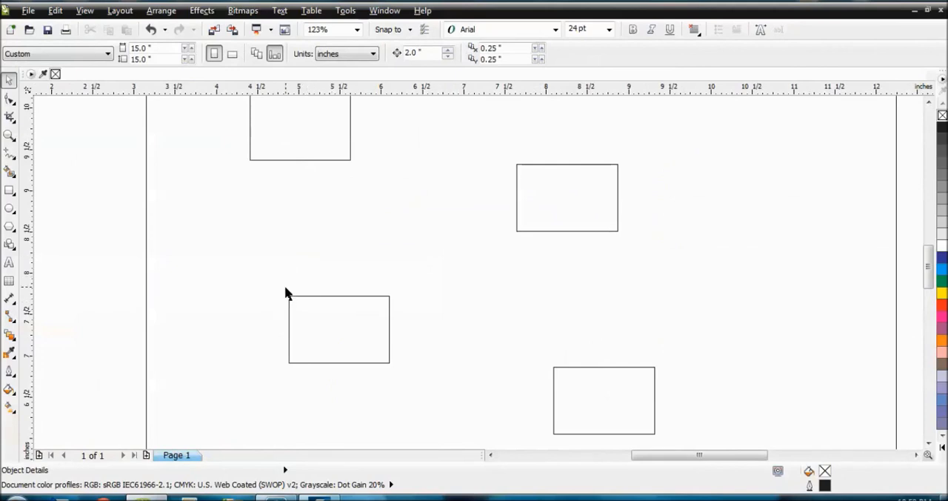
Select the rectangles, unlock the large one, and clear them all from the page
left_click(338, 329)
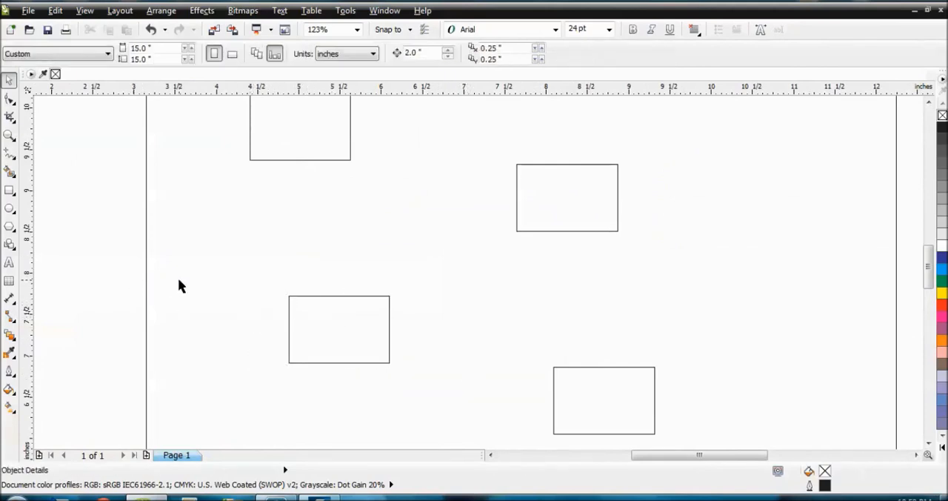
mouse_move(270, 299)
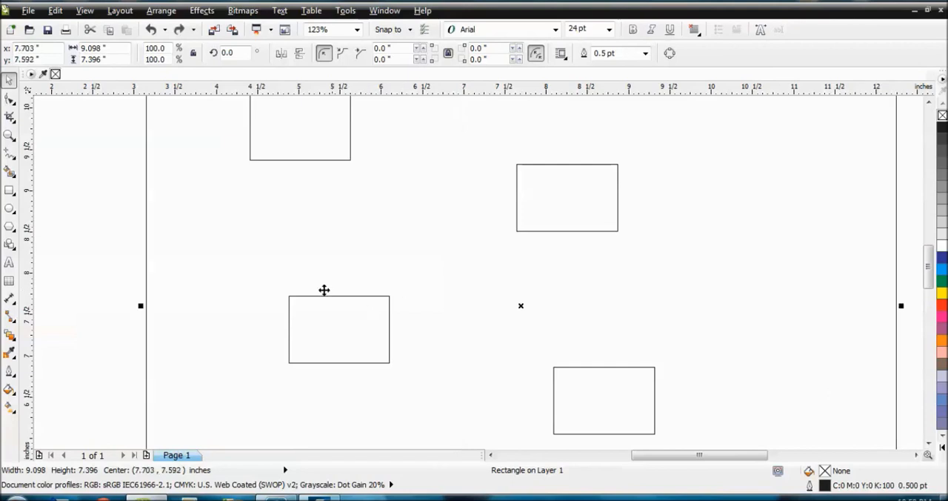
mouse_move(311, 302)
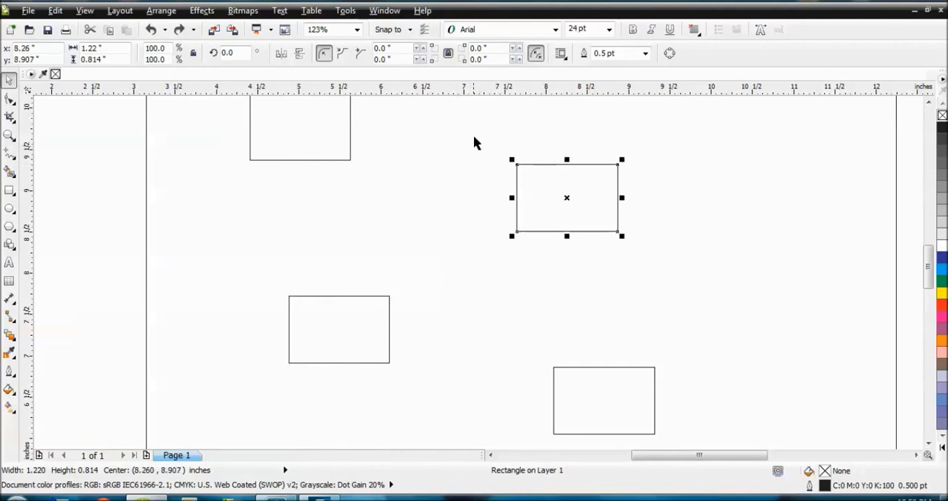
mouse_move(481, 312)
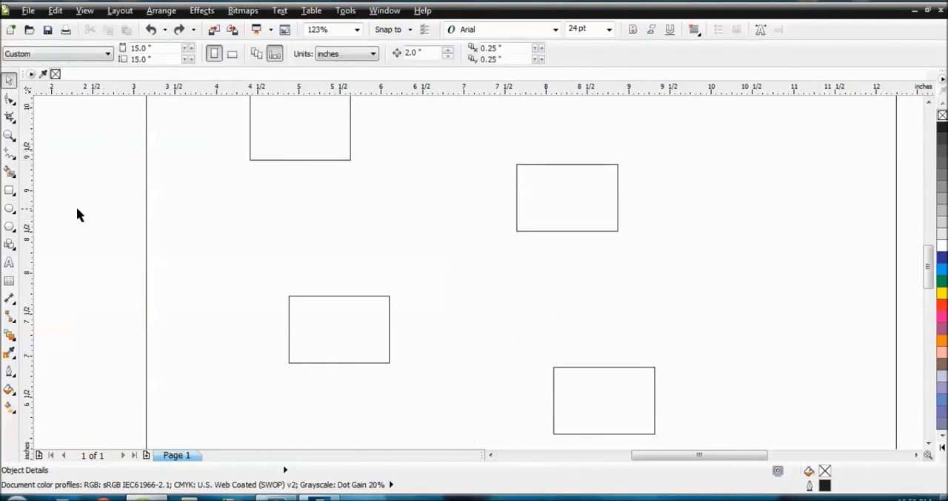
mouse_move(111, 150)
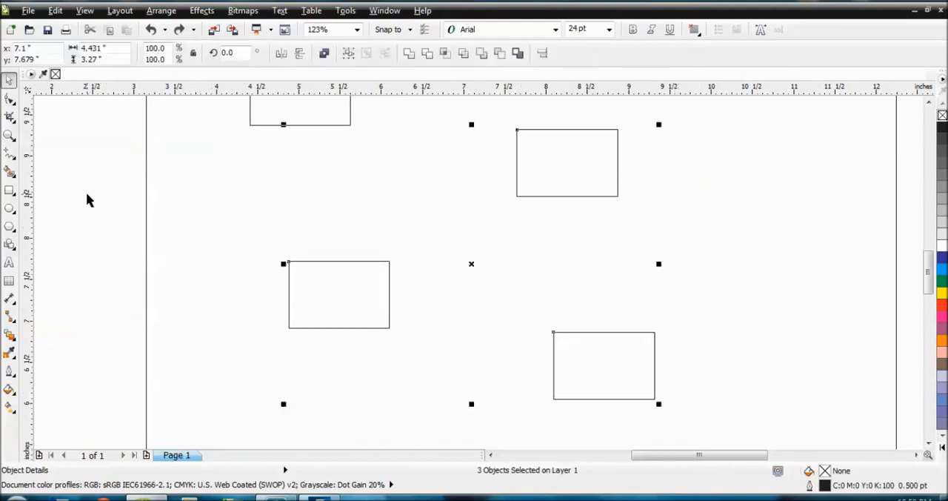
right_click(338, 293)
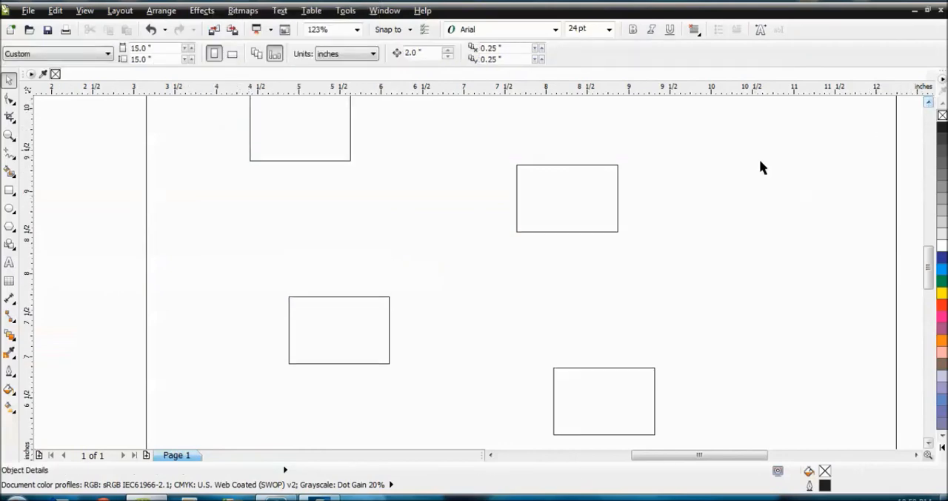
mouse_move(260, 198)
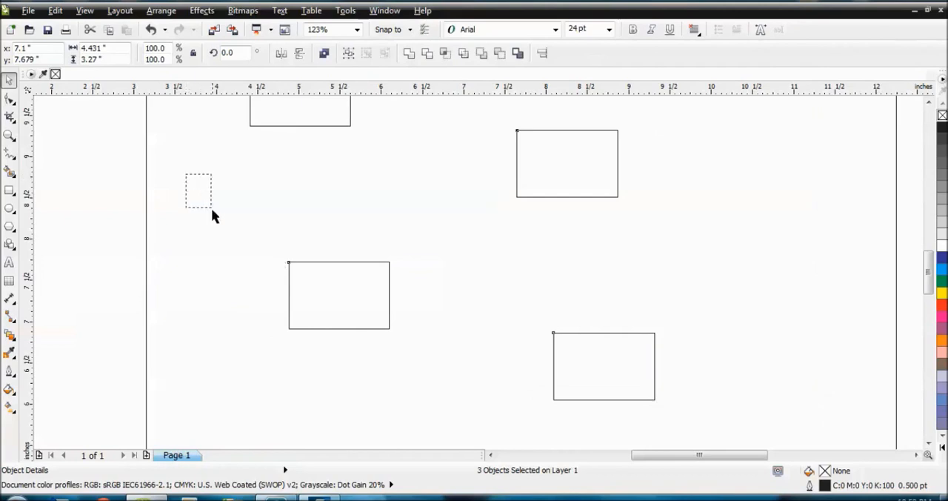
left_click(338, 295)
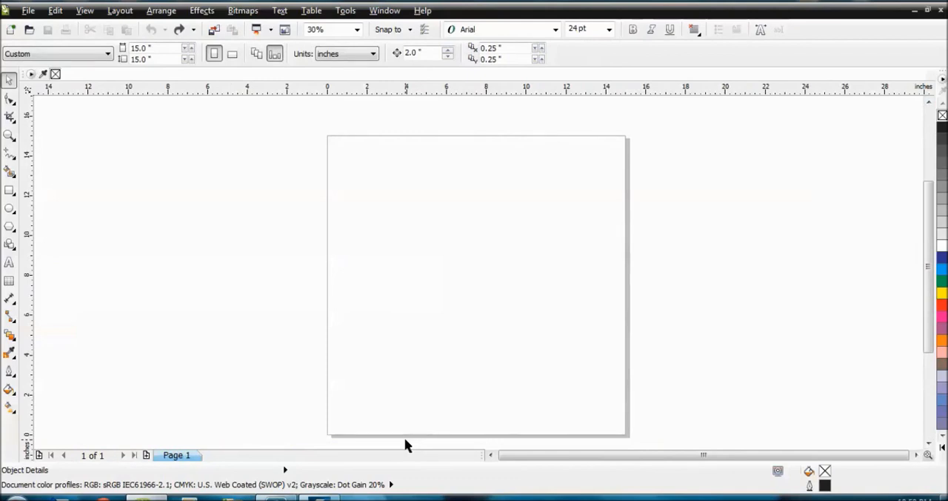
mouse_move(557, 418)
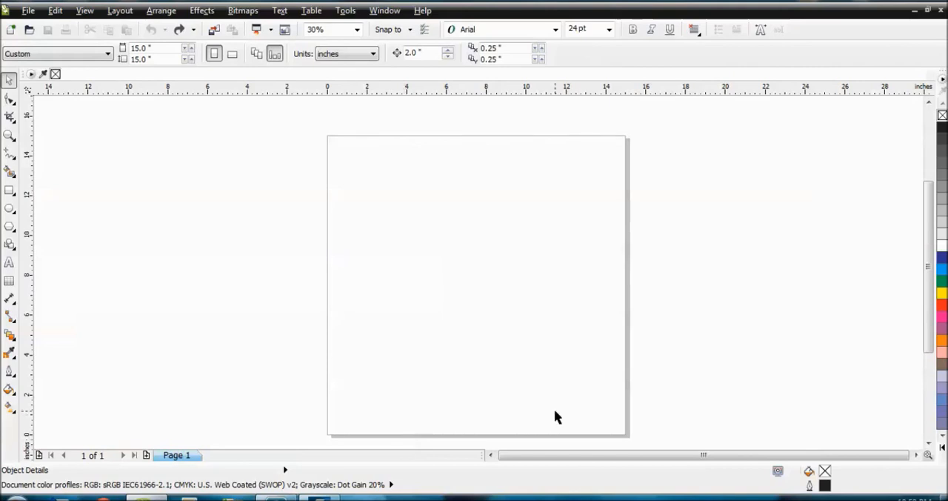
mouse_move(406, 291)
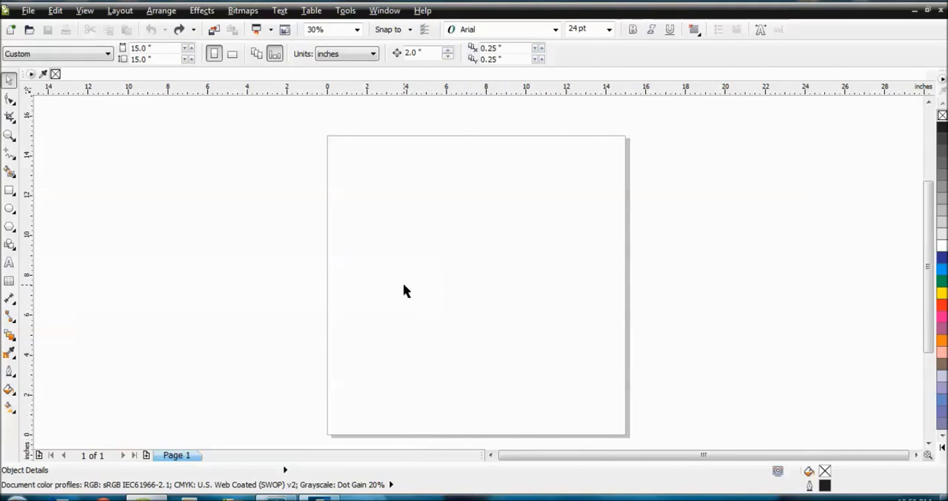
mouse_move(157, 80)
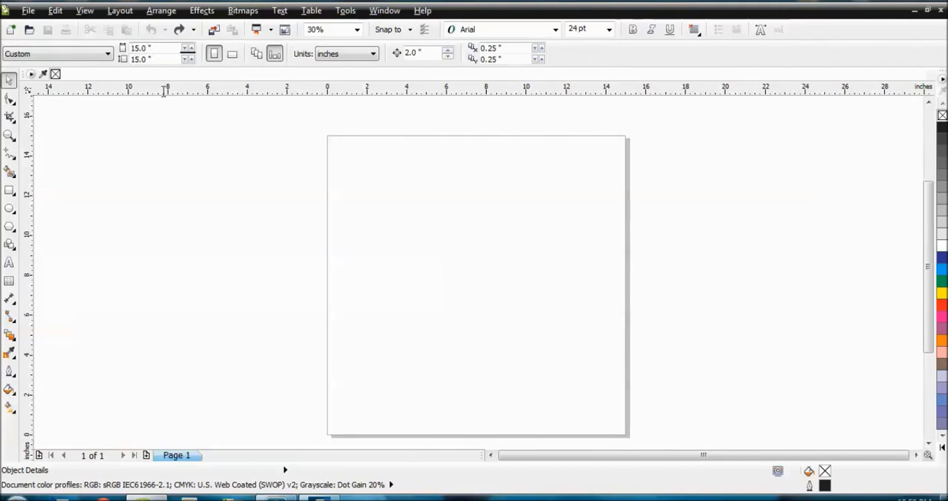
mouse_move(196, 180)
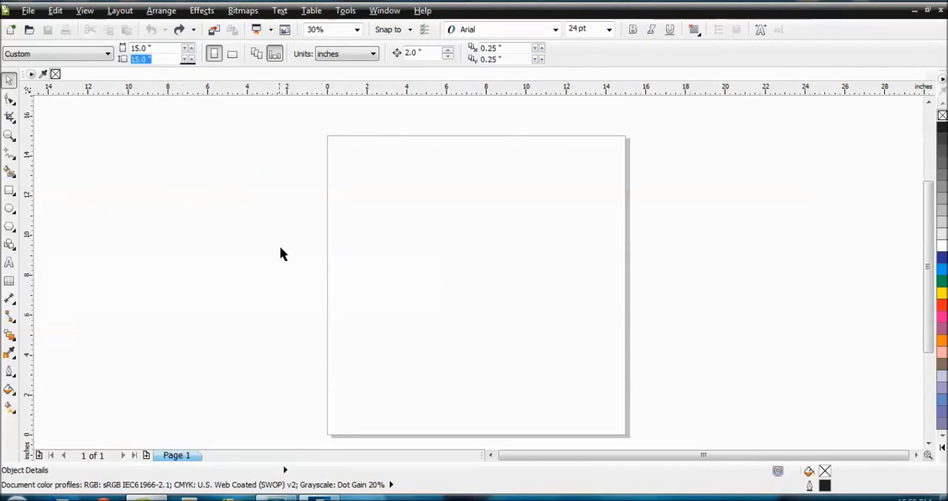
left_click_drag(282, 183, 378, 303)
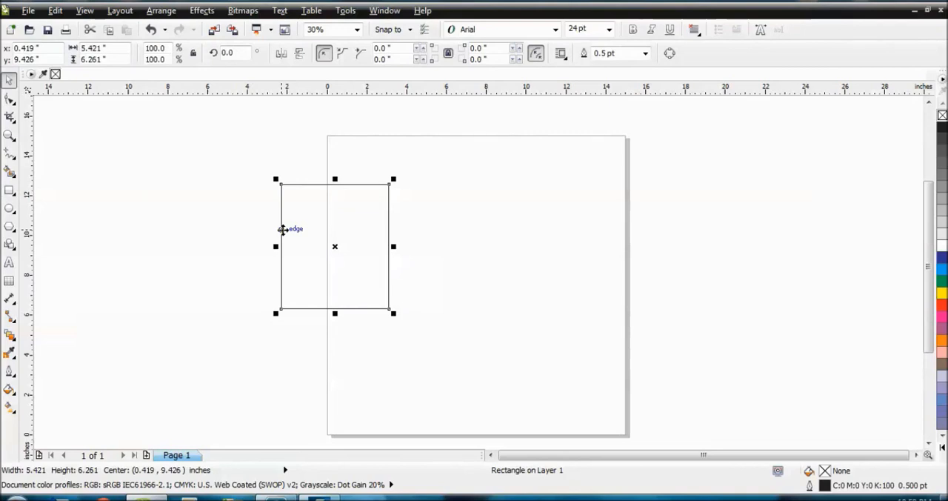
mouse_move(148, 453)
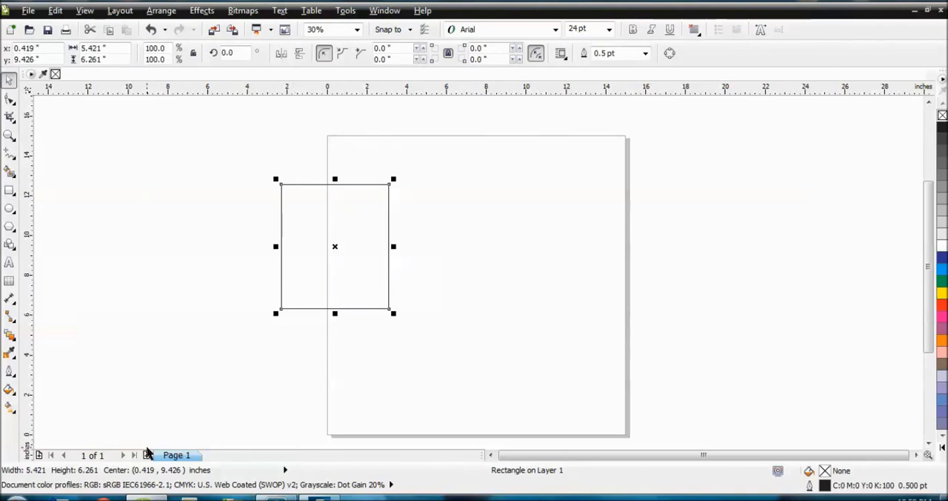
left_click(220, 455)
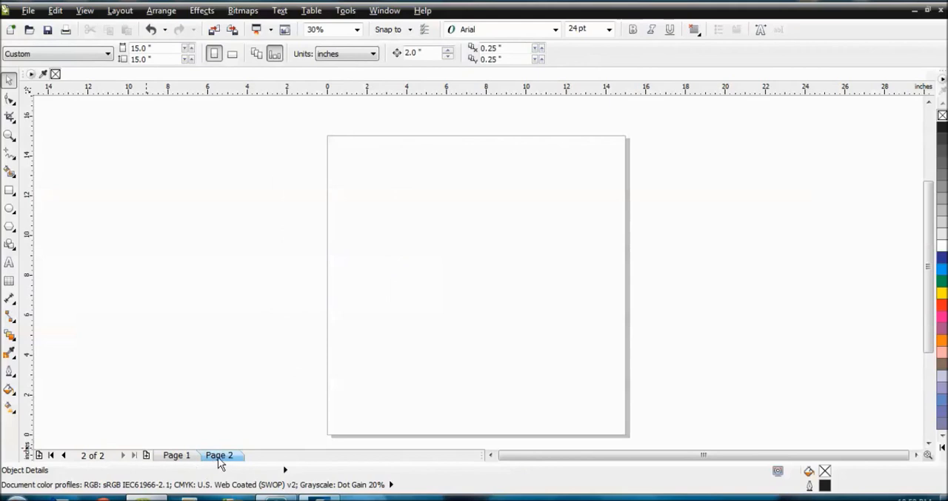
left_click(176, 455)
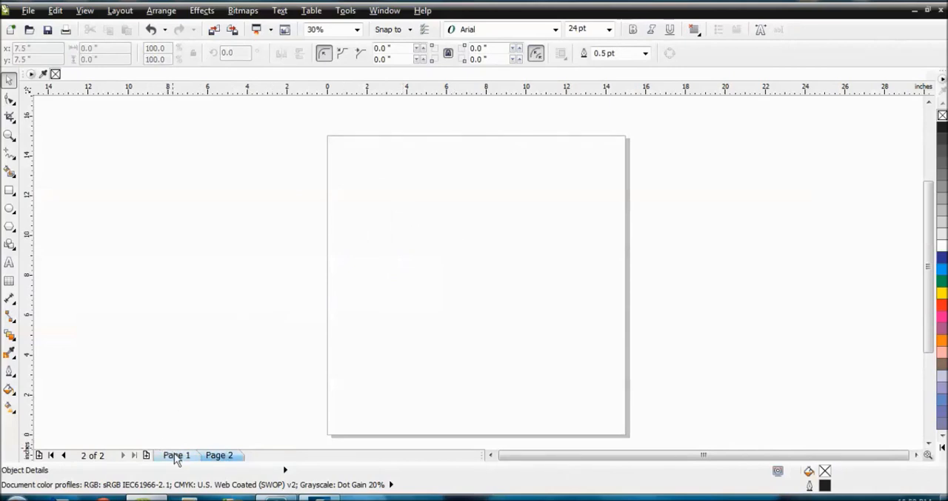
left_click(177, 455)
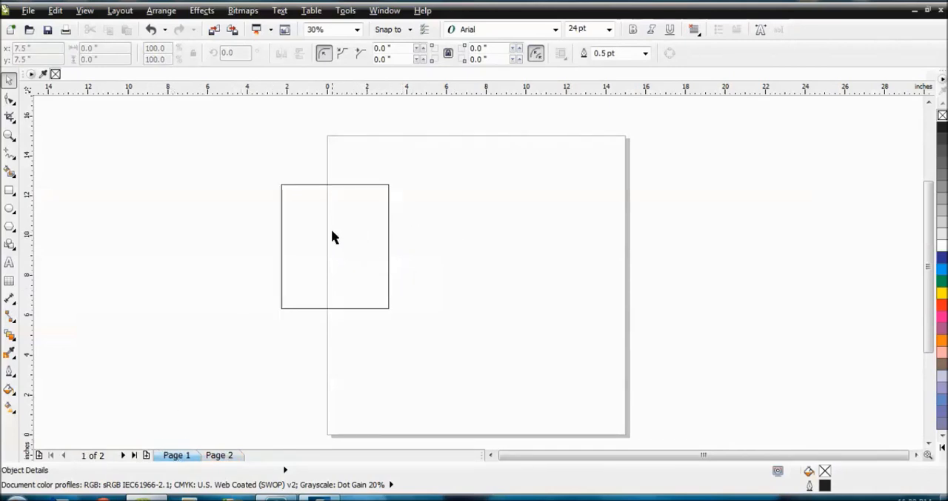
mouse_move(275, 330)
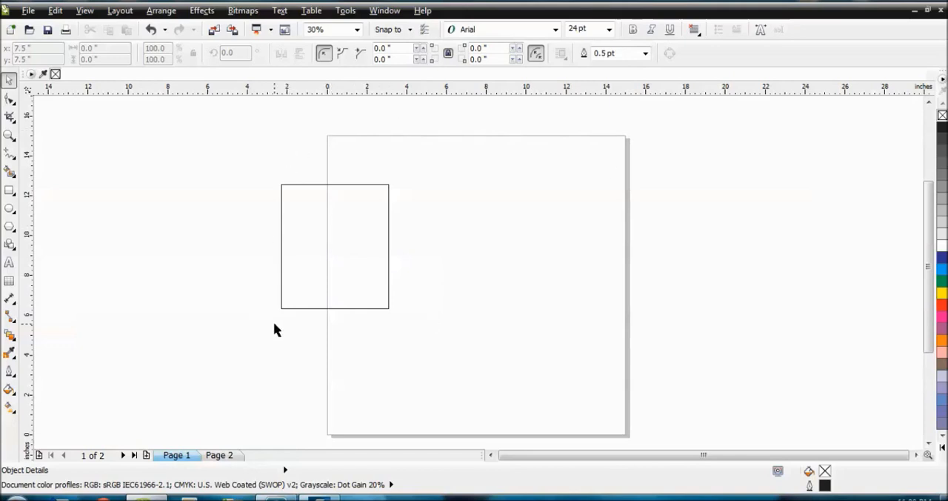
right_click(220, 455)
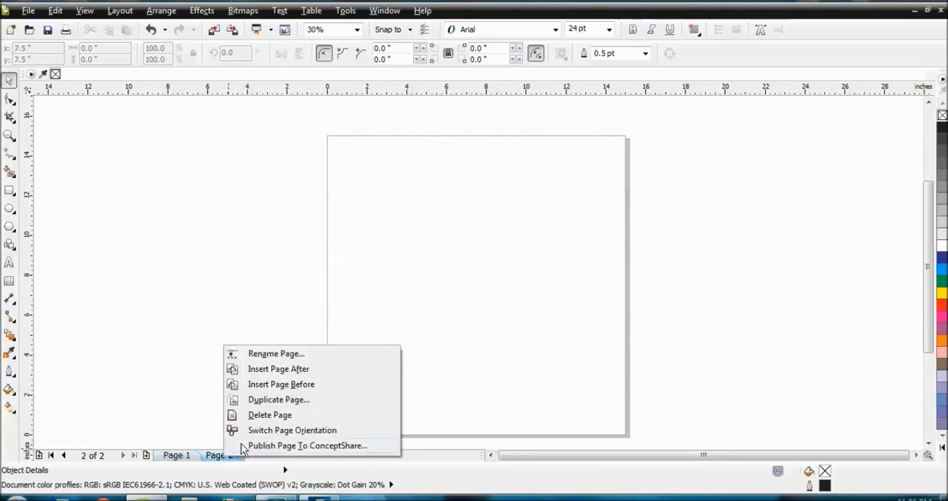
left_click(270, 415)
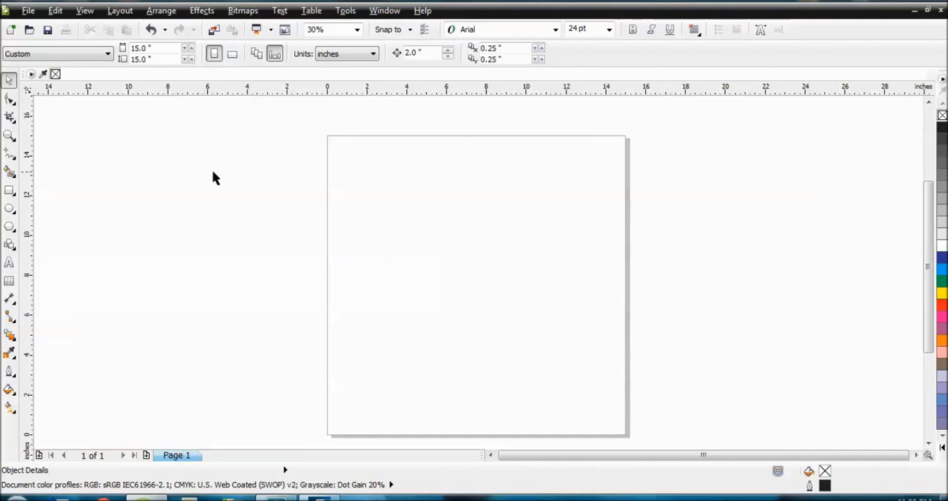
mouse_move(322, 244)
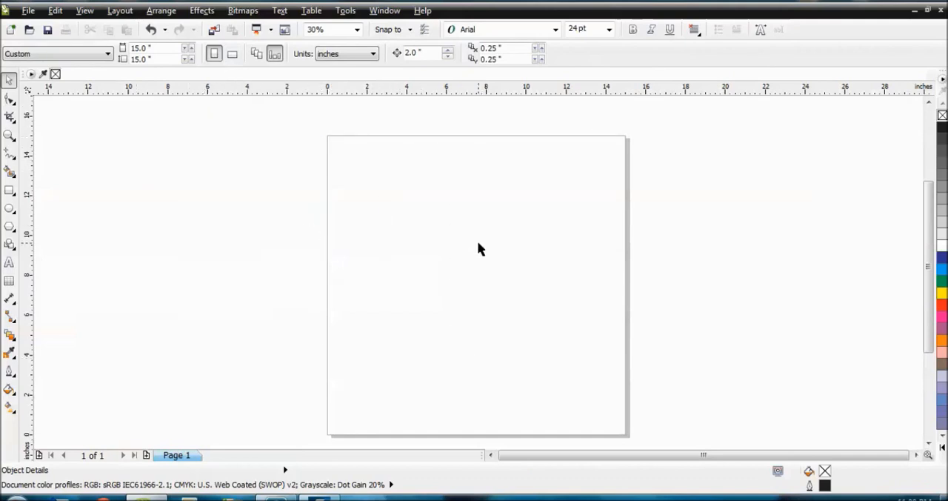
mouse_move(288, 236)
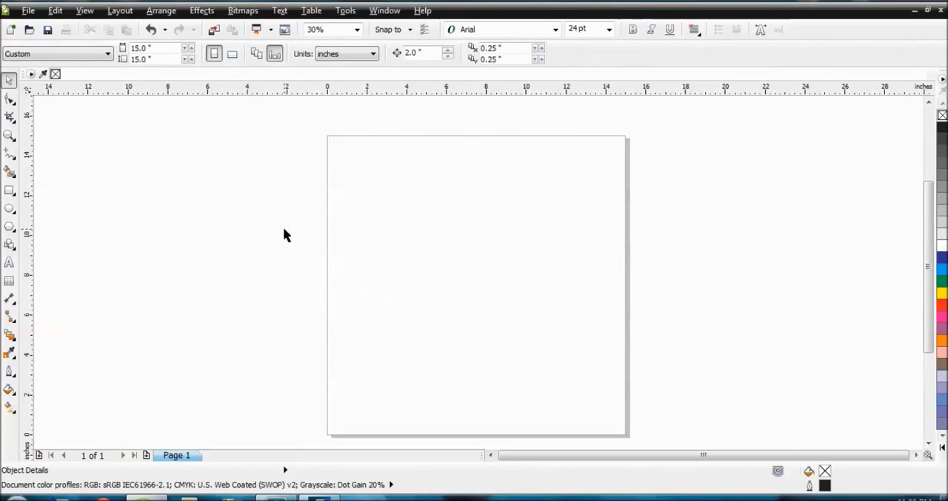
Import the 'new monkey' SVG file from the Downloads folder
left_click(29, 11)
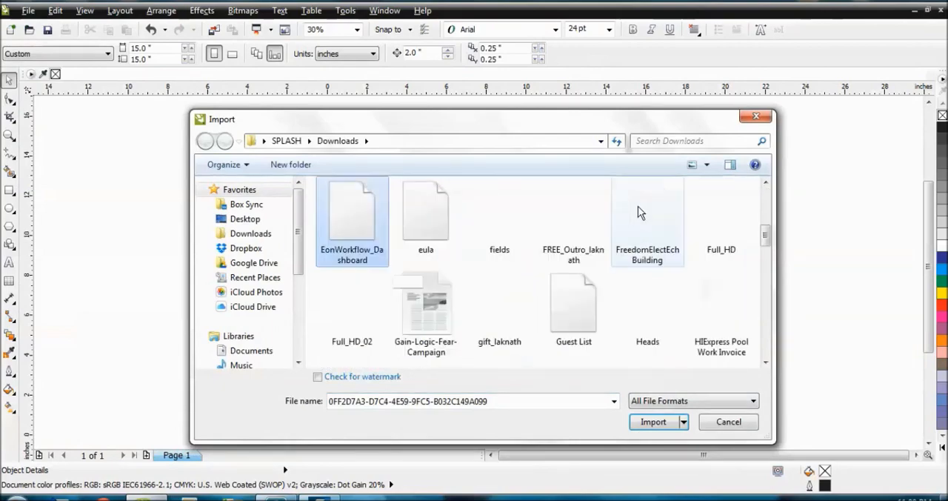
left_click(647, 220)
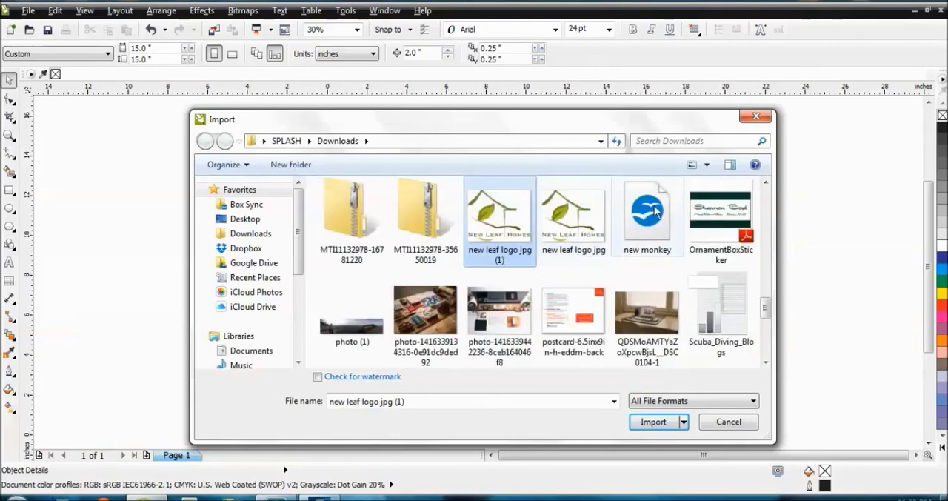
left_click(647, 215)
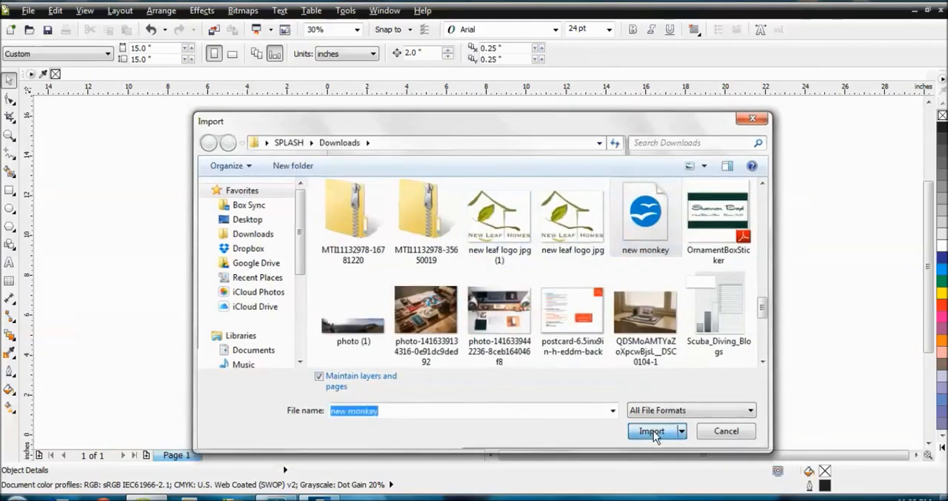
left_click(652, 429)
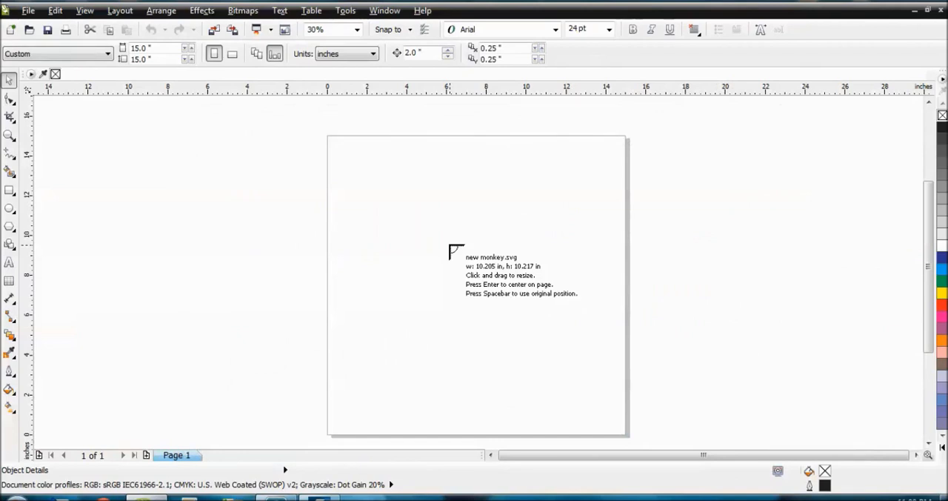
mouse_move(762, 157)
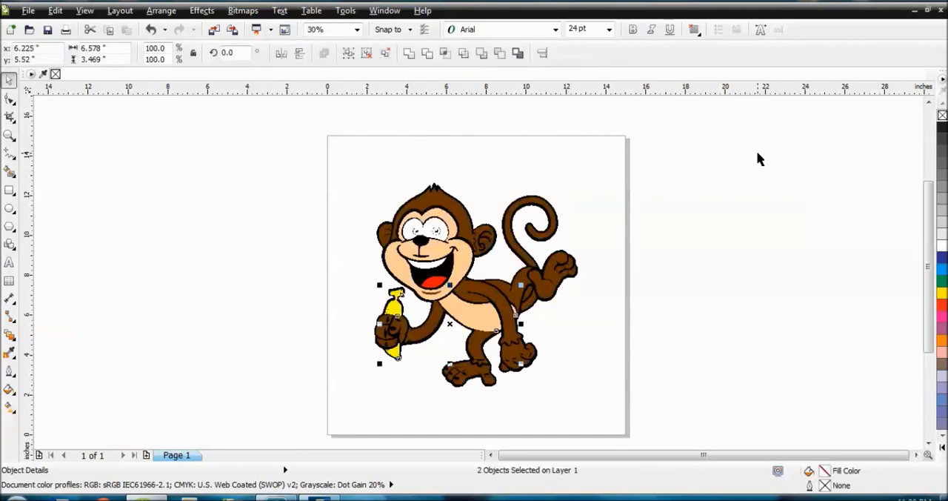
mouse_move(210, 270)
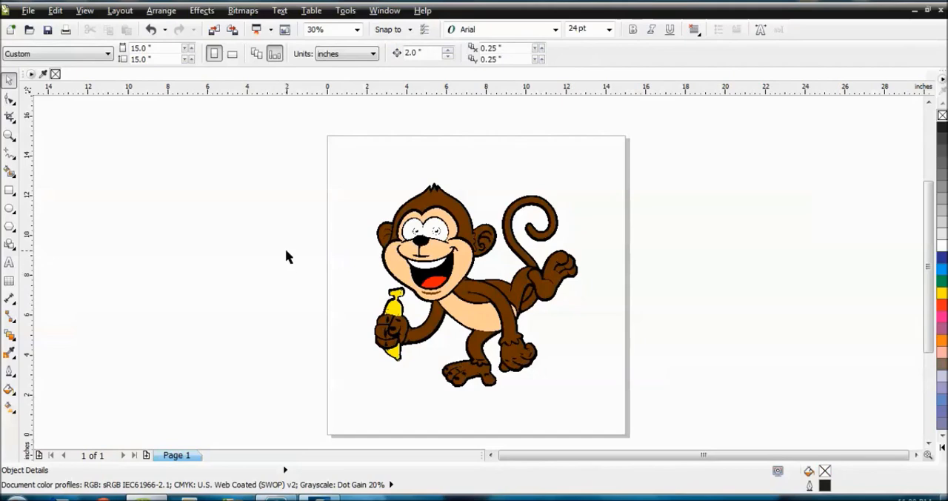
mouse_move(259, 160)
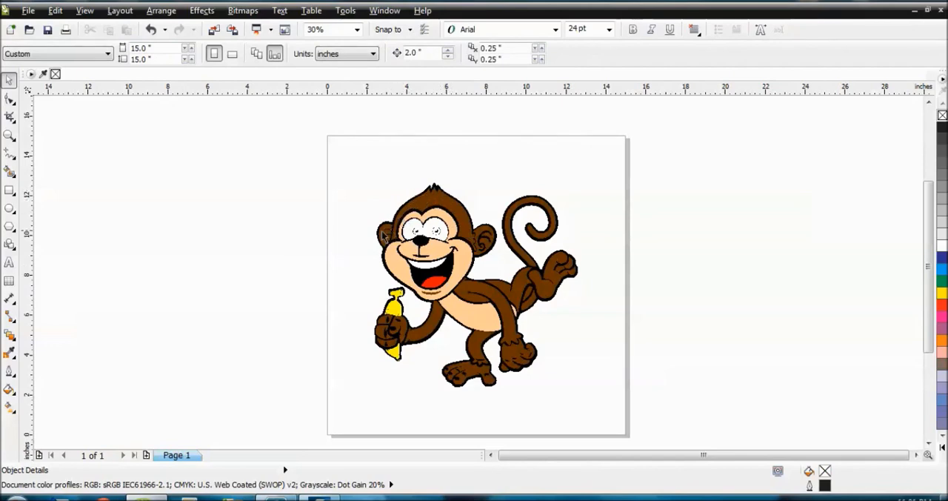
Unlock the monkey's locked tail piece via Unlock Object
left_click(433, 230)
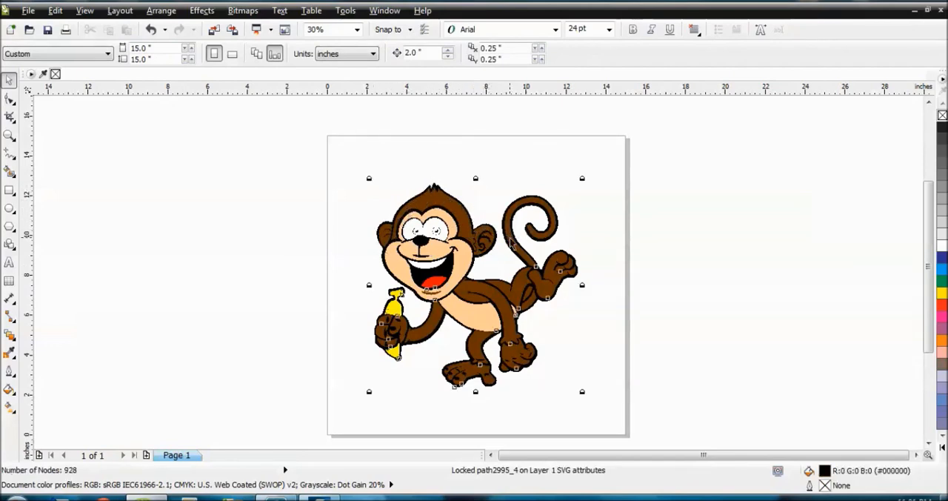
left_click(519, 237)
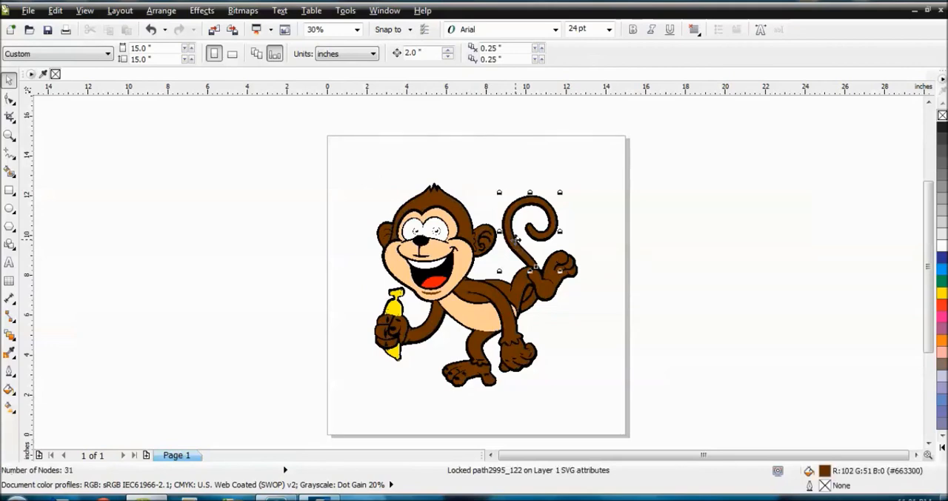
right_click(519, 237)
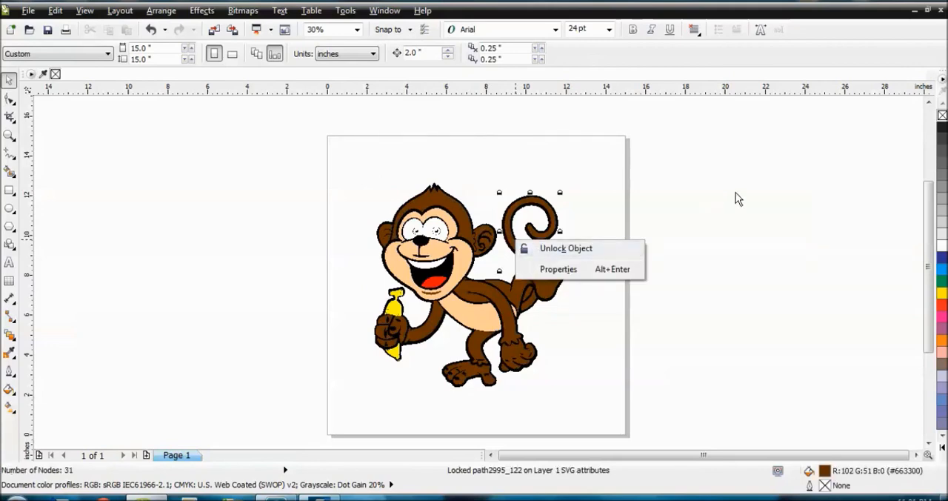
left_click(567, 249)
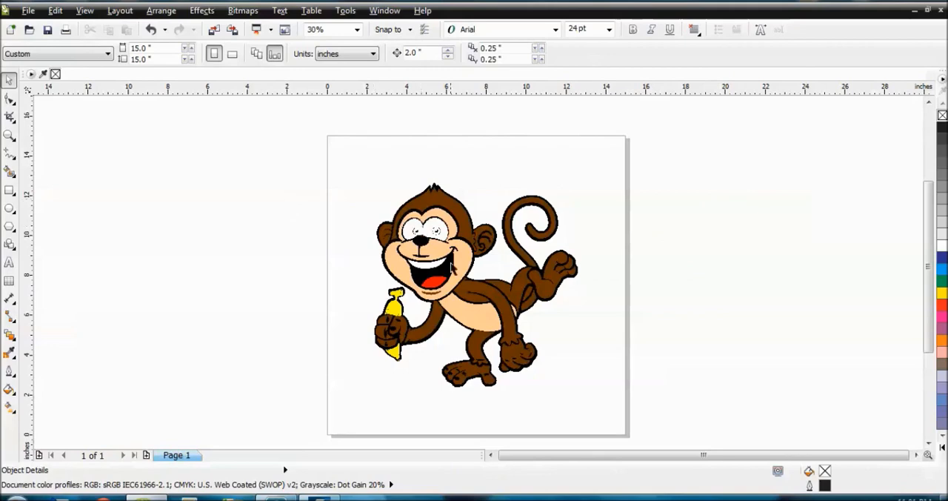
mouse_move(418, 237)
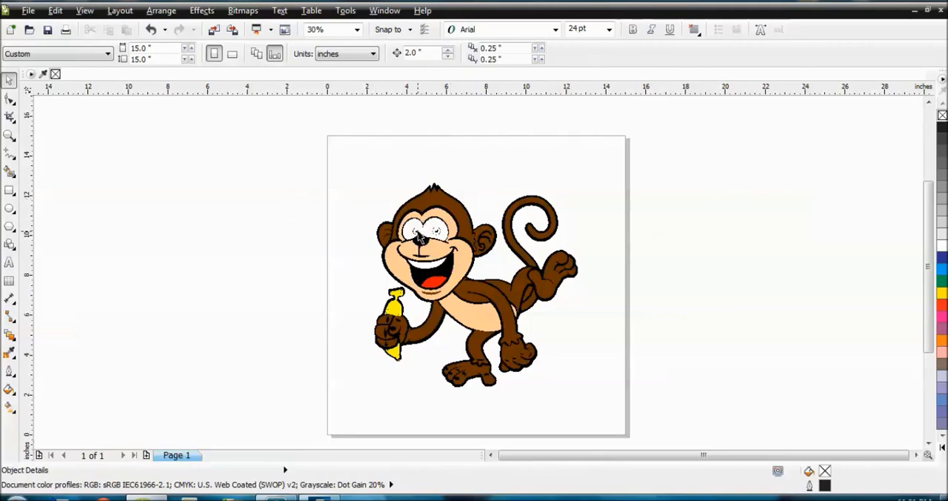
Unlock the small eye shape and another locked part, accepting the SVG warning
left_click(412, 228)
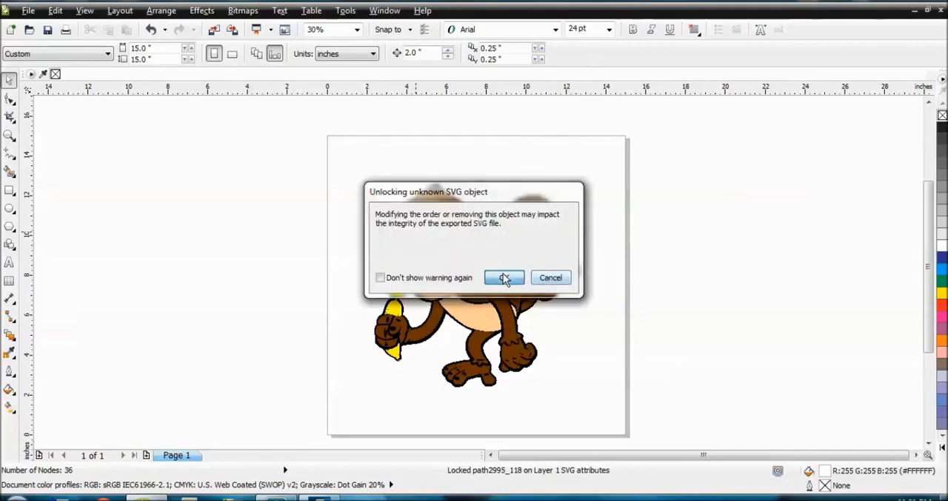
left_click(504, 277)
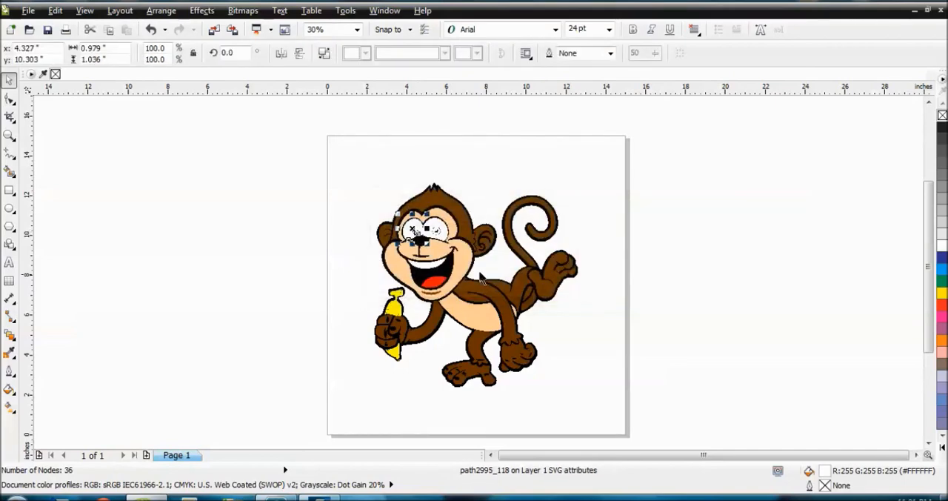
right_click(481, 237)
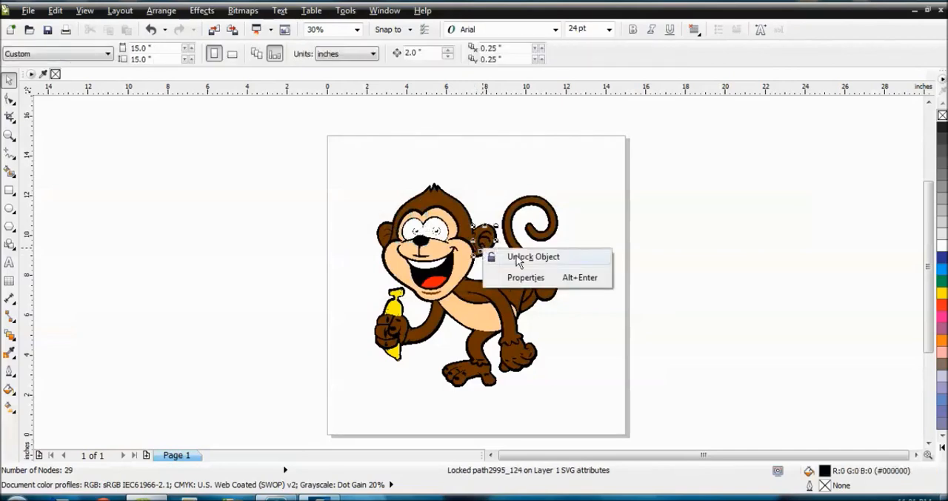
left_click(533, 257)
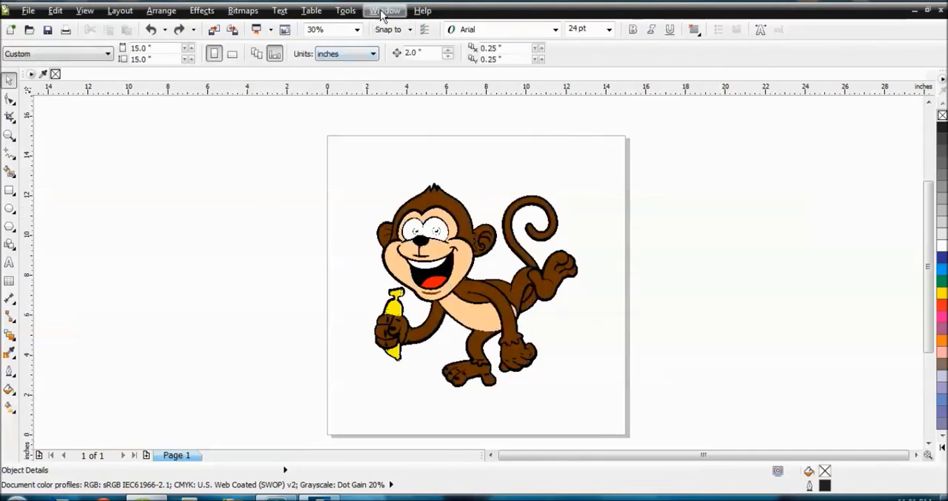
Open the Object Manager docker from the Window menu
left_click(386, 11)
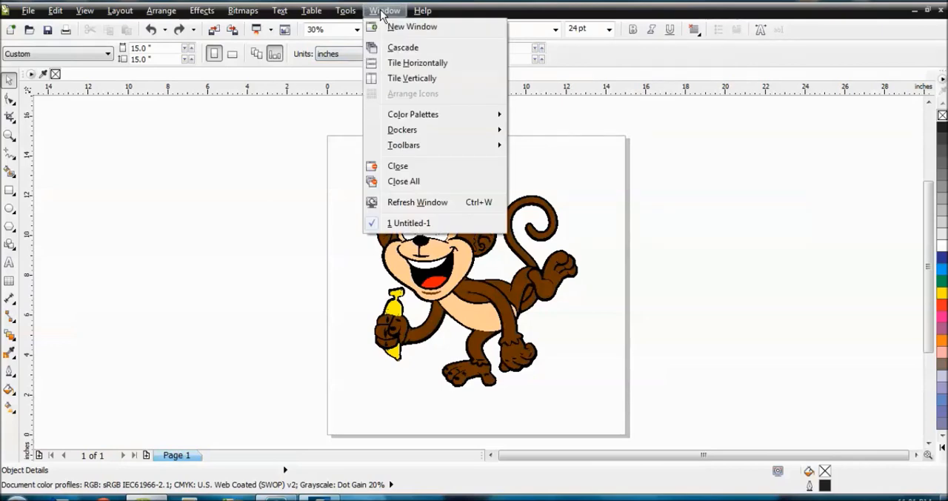
mouse_move(403, 129)
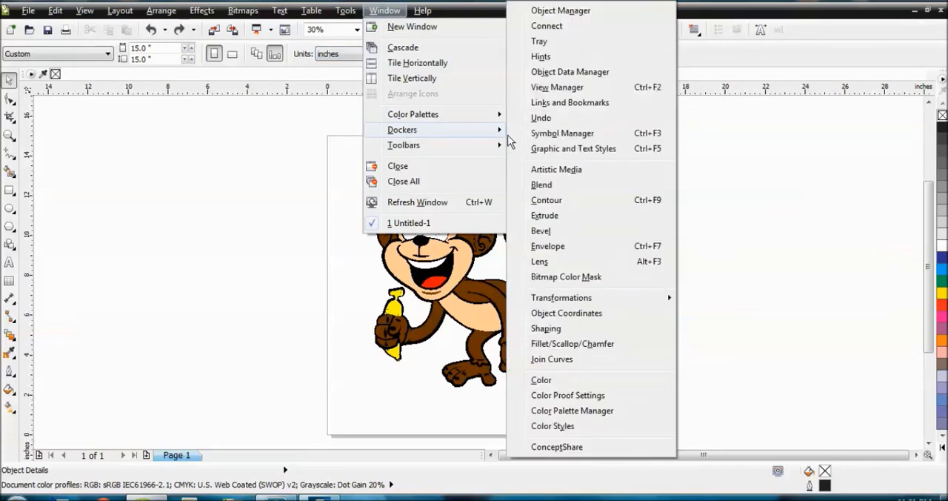
mouse_move(581, 15)
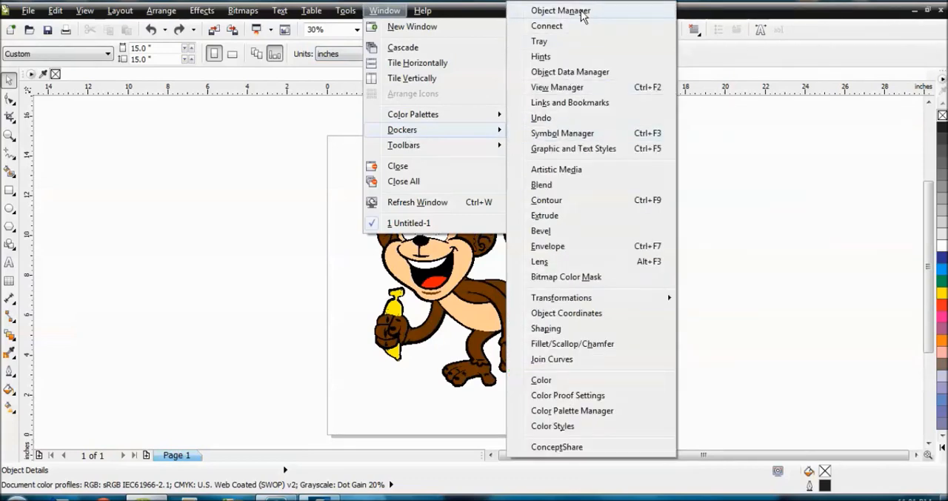
left_click(560, 11)
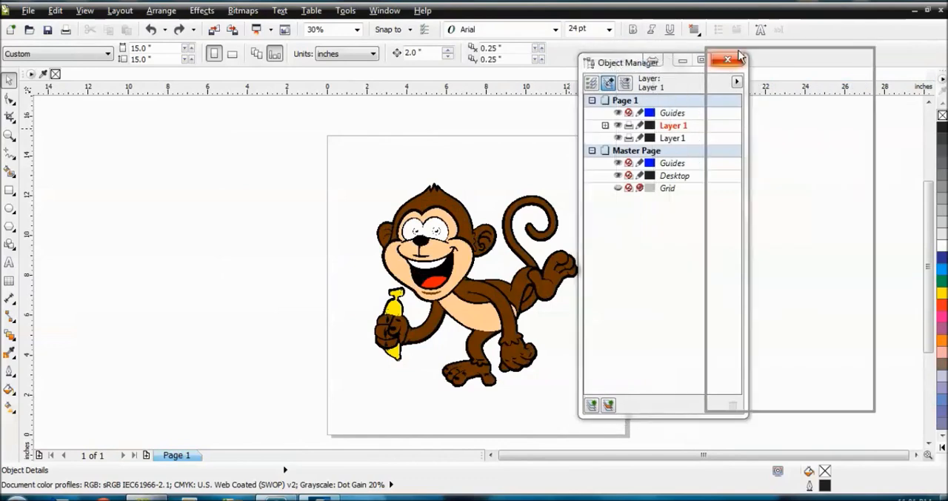
Move the Object Manager to the right and expand Layer 1 to list its locked SVG objects
left_click_drag(626, 62, 767, 41)
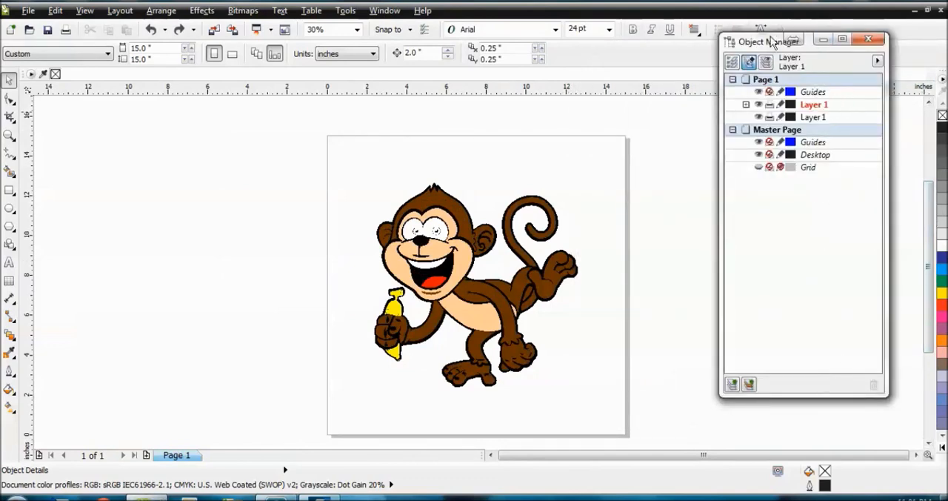
left_click_drag(768, 41, 741, 49)
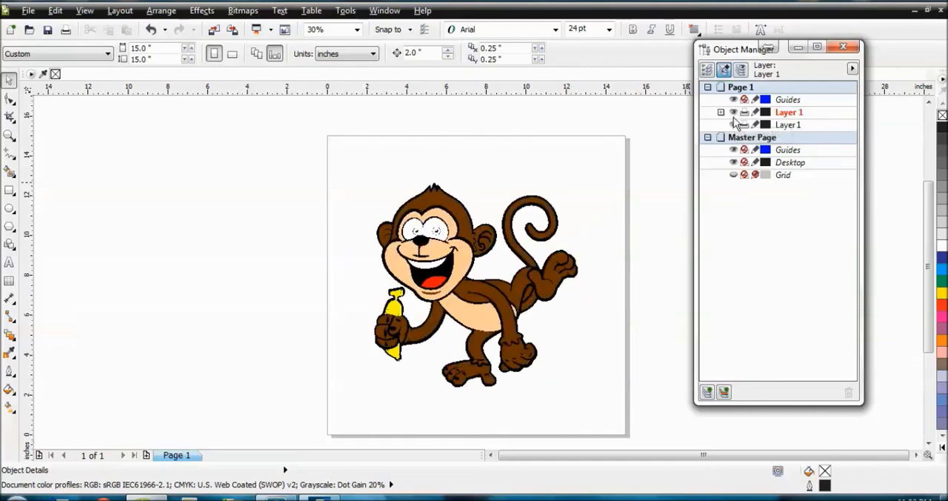
mouse_move(746, 125)
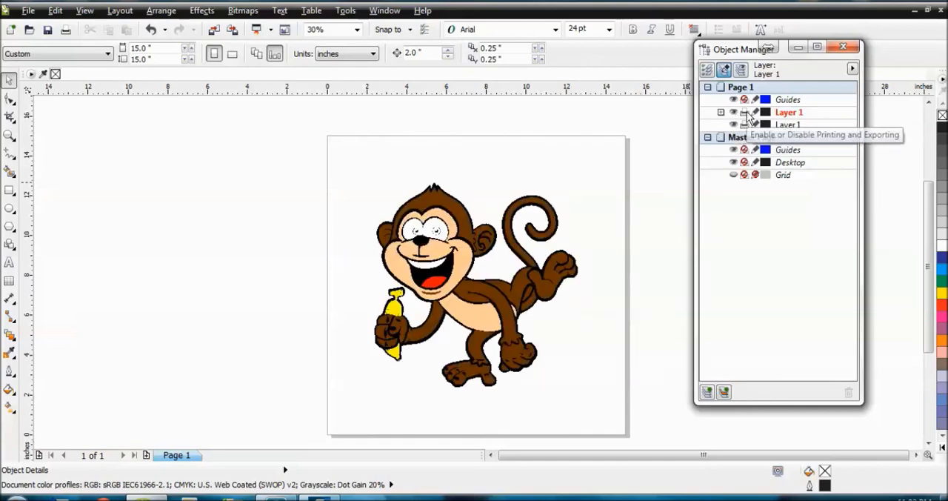
mouse_move(756, 124)
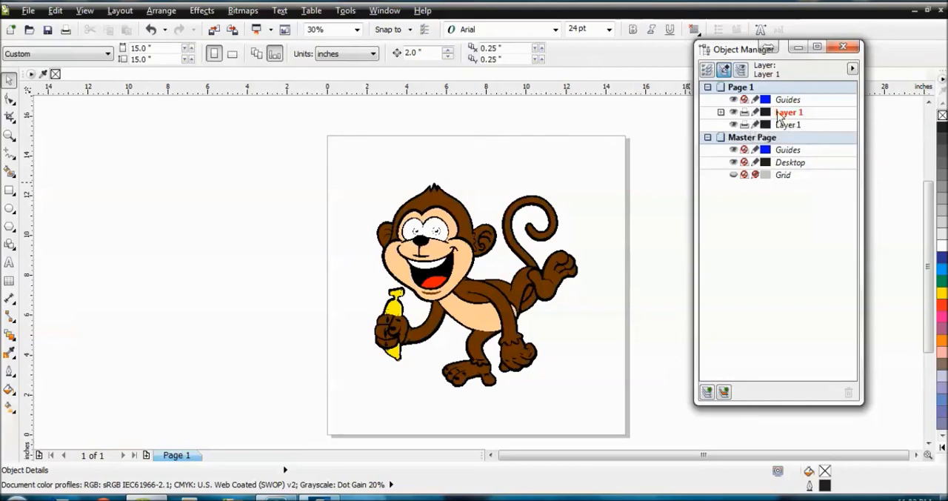
left_click(735, 112)
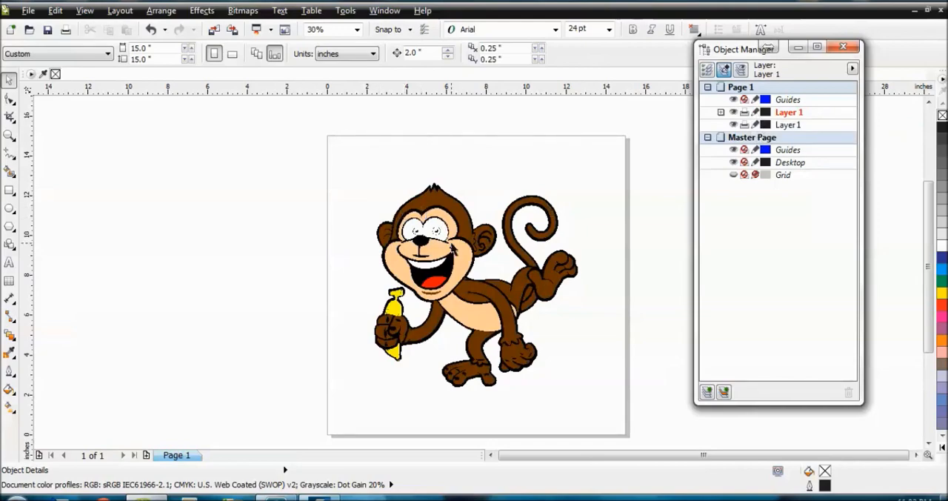
left_click(459, 296)
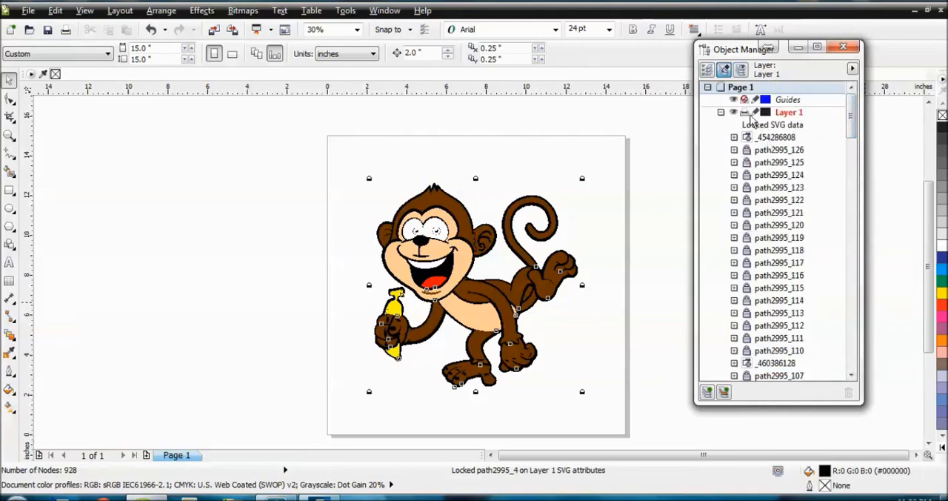
Select all 128 locked SVG objects in Layer 1's list and unlock them together
left_click(720, 112)
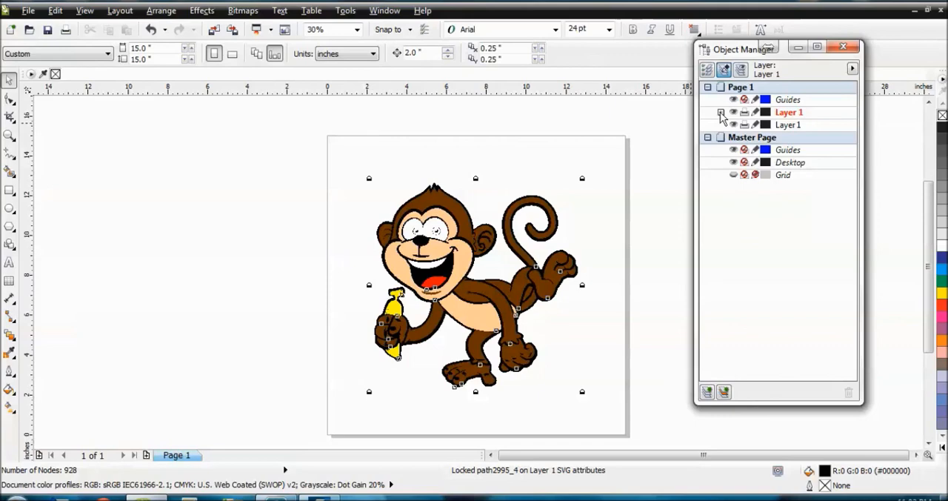
left_click(720, 112)
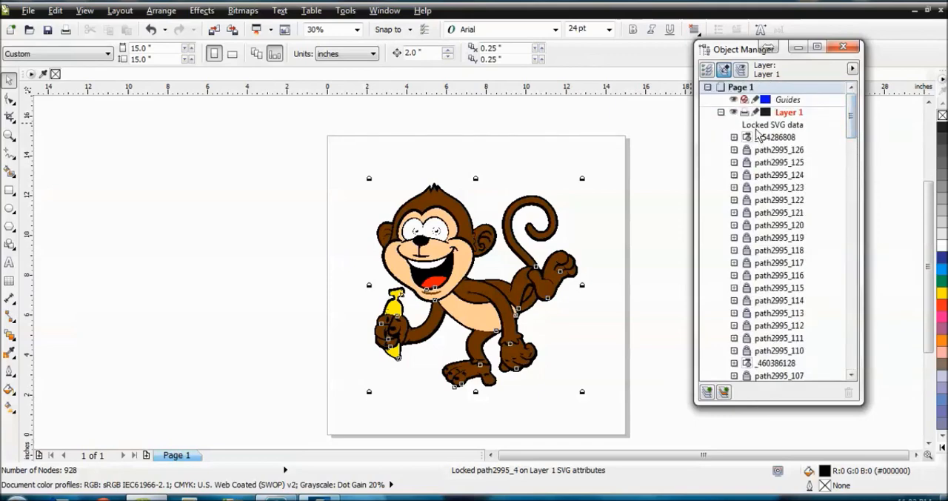
left_click(773, 124)
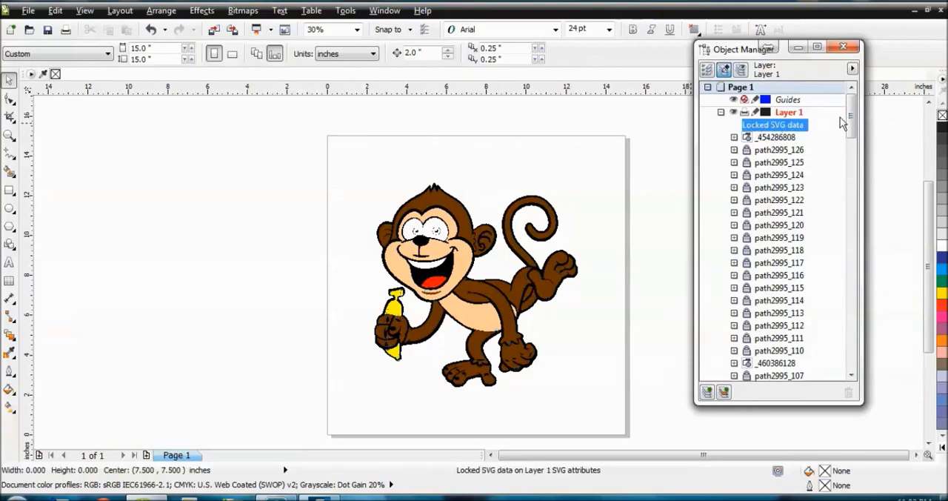
scroll("down", 3)
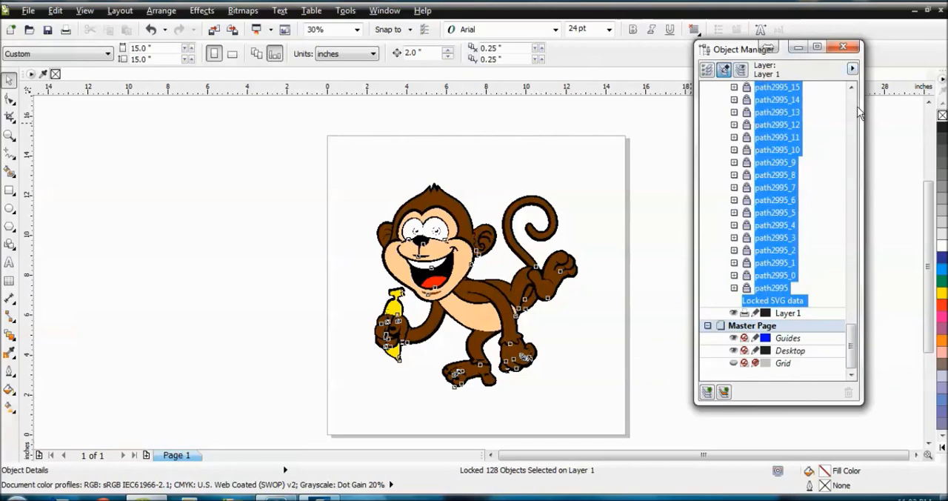
mouse_move(759, 140)
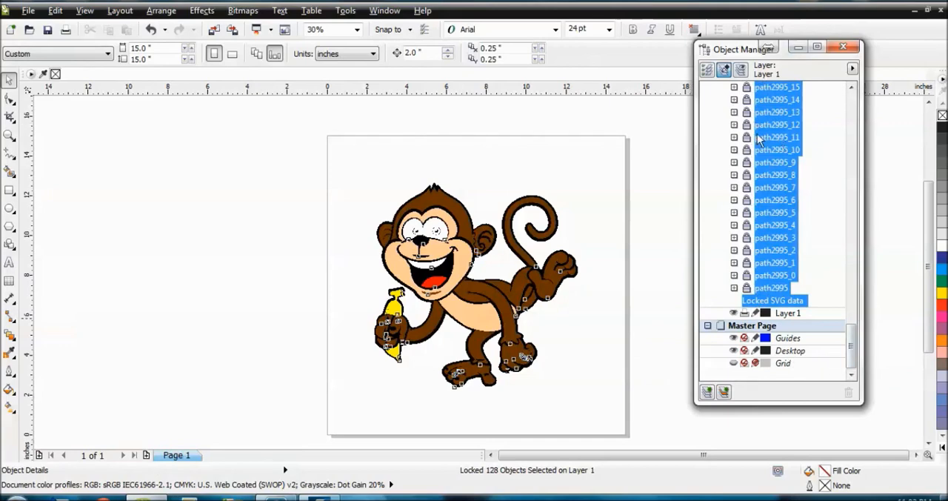
mouse_move(764, 142)
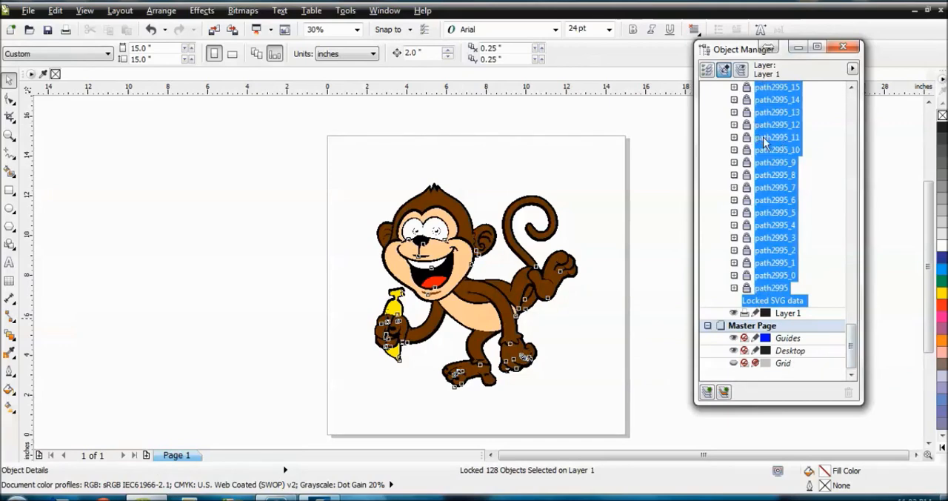
right_click(778, 136)
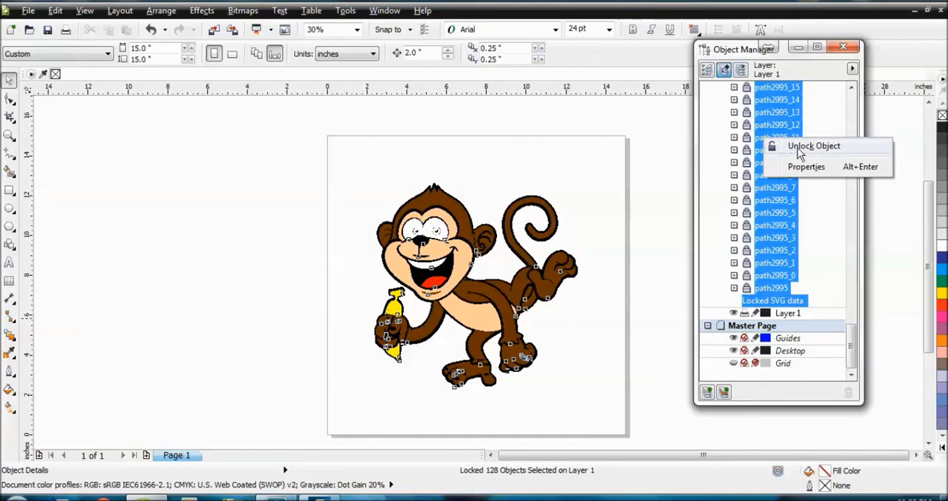
left_click(814, 145)
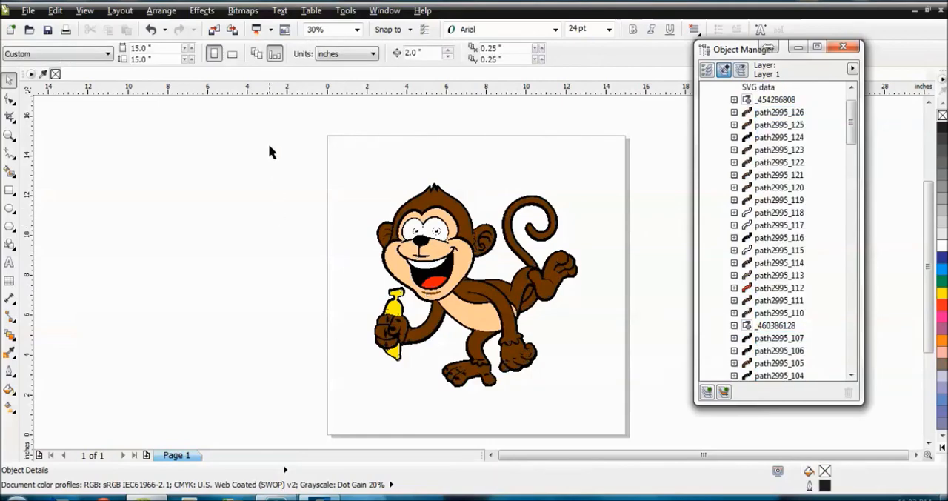
Drag the whole monkey left off the page, switch to Wireframe, and lock a new small rectangle
key("ctrl+a")
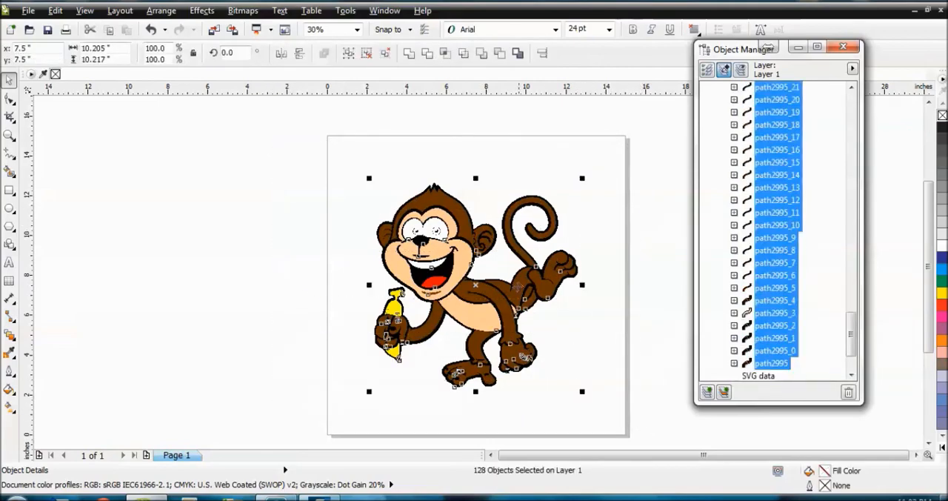
left_click_drag(474, 284, 175, 275)
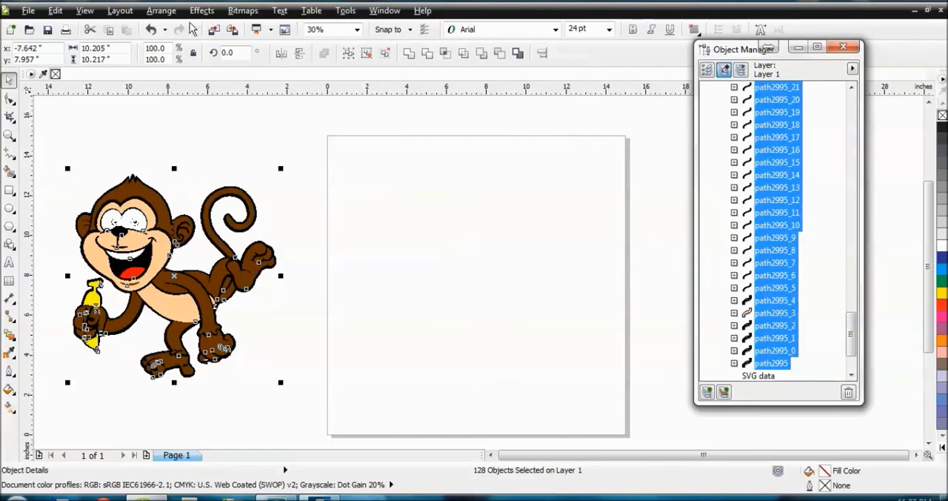
left_click(85, 10)
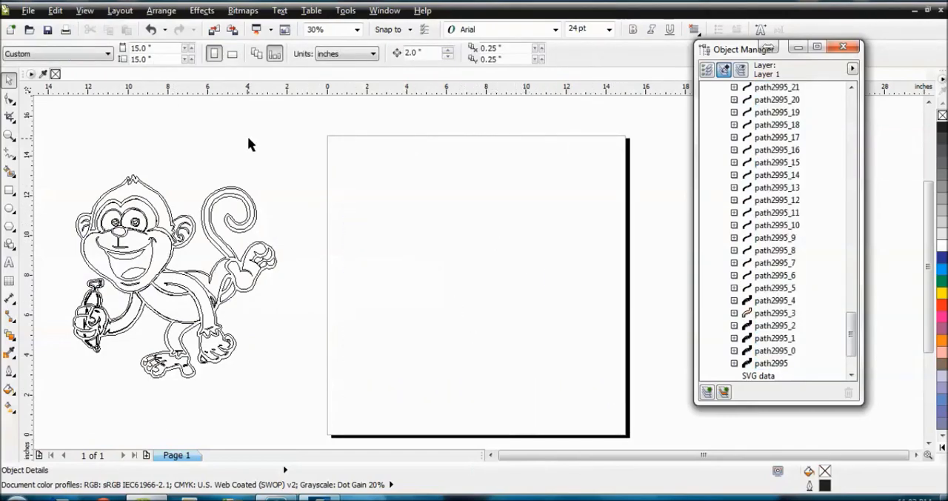
mouse_move(121, 289)
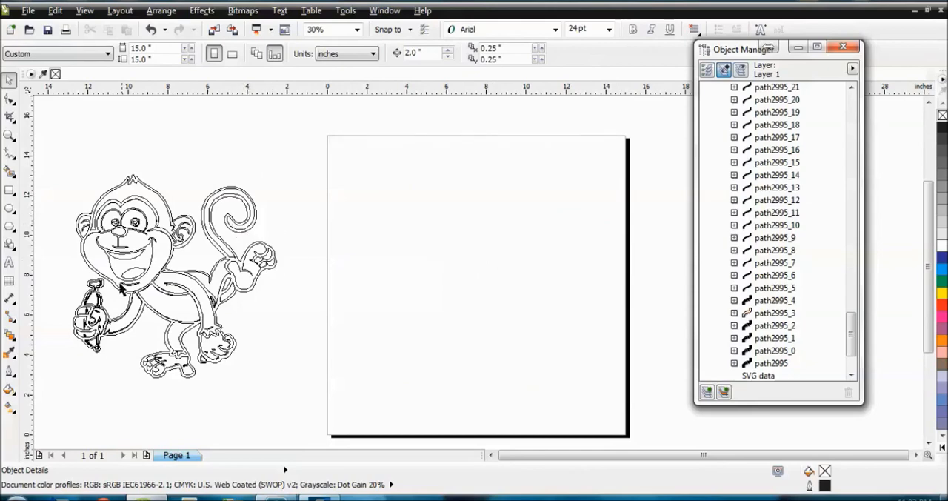
mouse_move(9, 215)
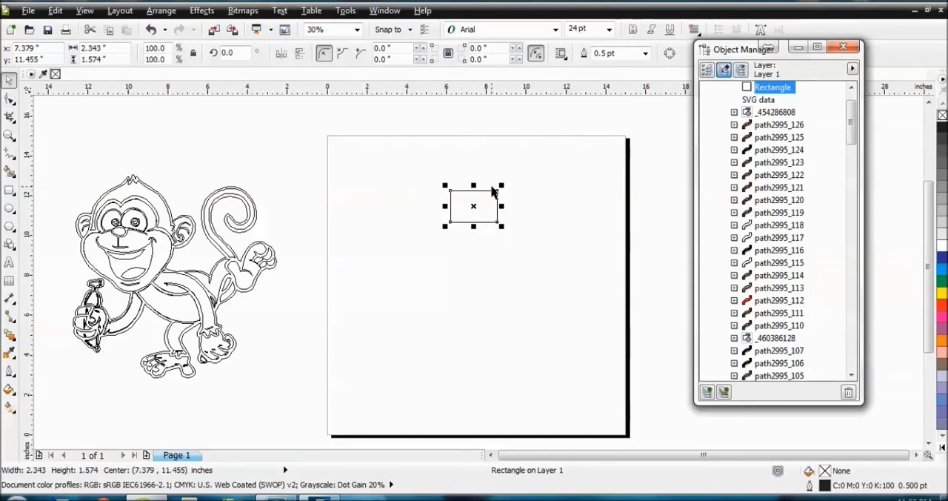
right_click(474, 206)
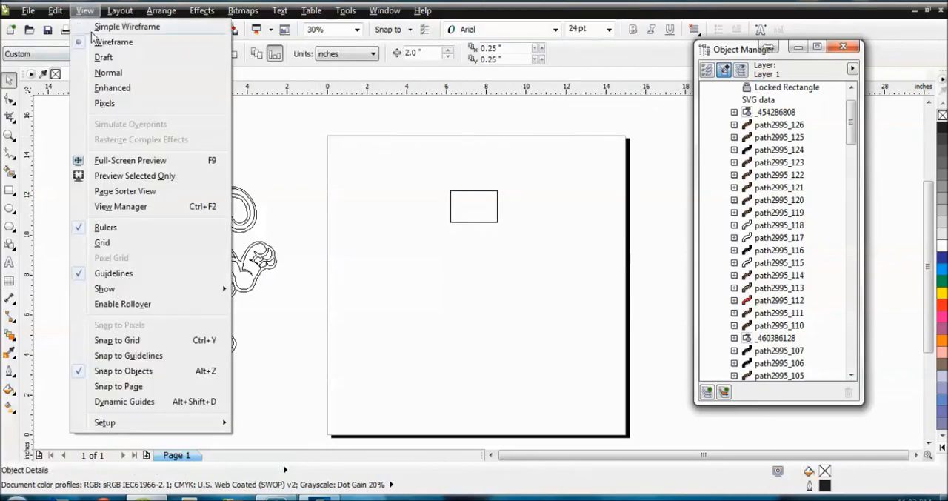
In Enhanced view, remove the rectangle's outline so it is invisible, then lock it
left_click(113, 87)
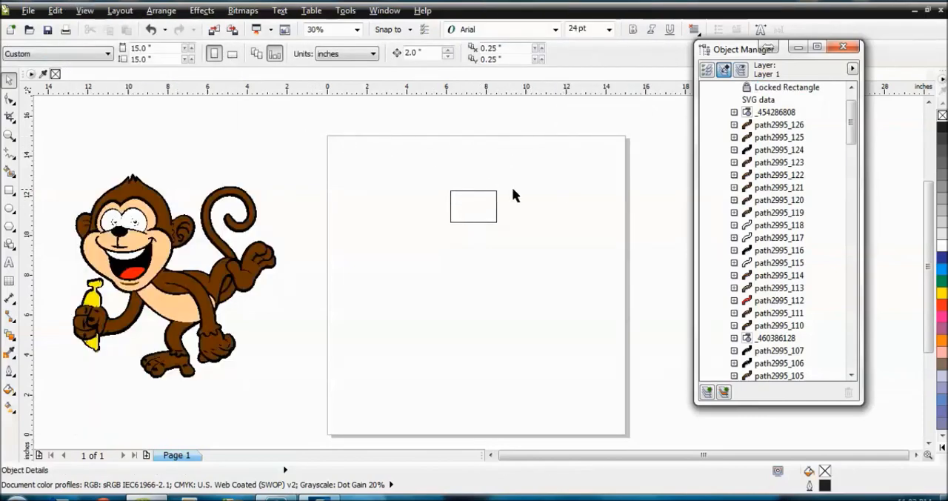
left_click(474, 206)
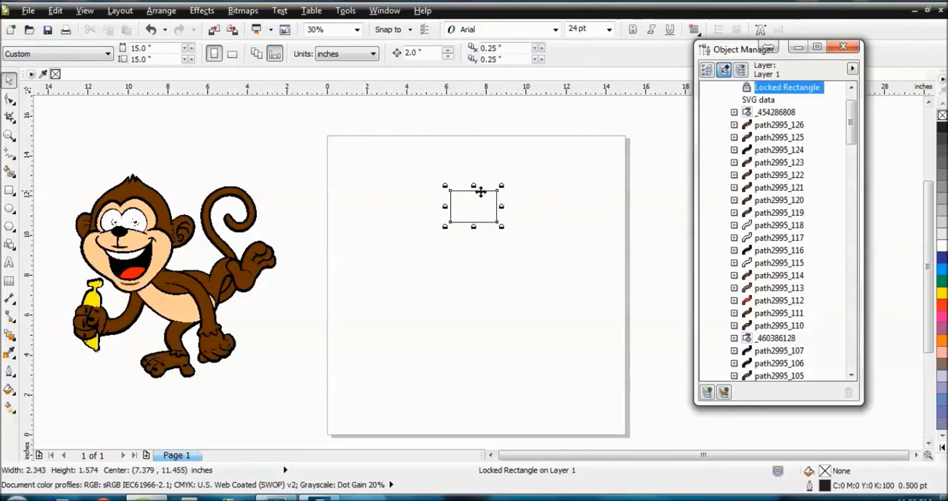
left_click(747, 86)
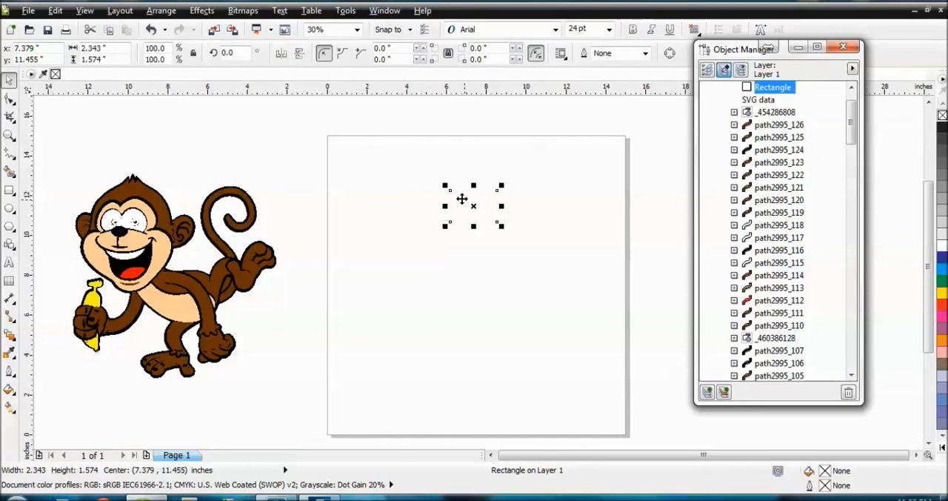
right_click(463, 199)
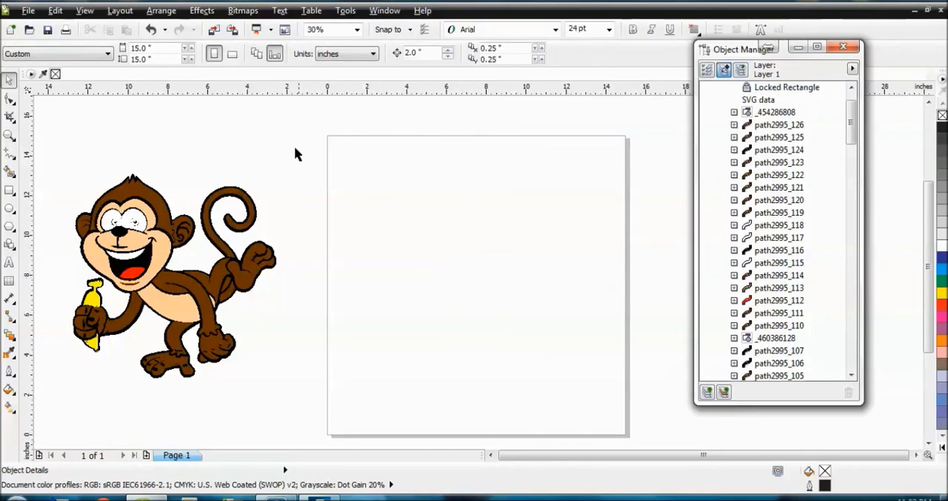
mouse_move(432, 267)
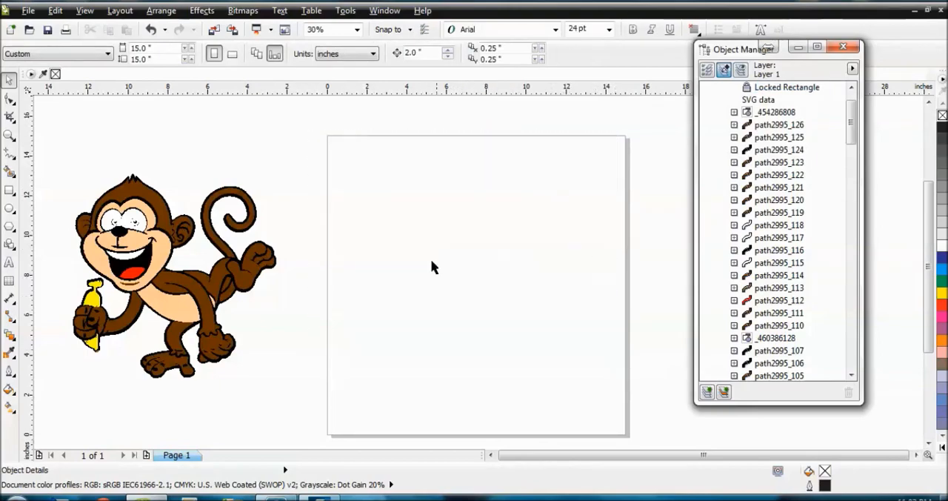
Reveal the hidden rectangle in Wireframe, unlock and delete it, and drag the monkey back onto the page
left_click(84, 9)
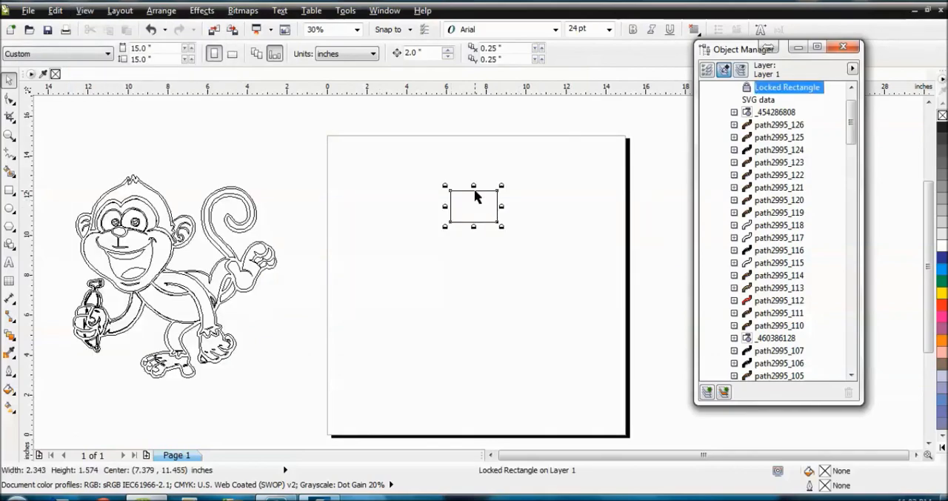
left_click(747, 86)
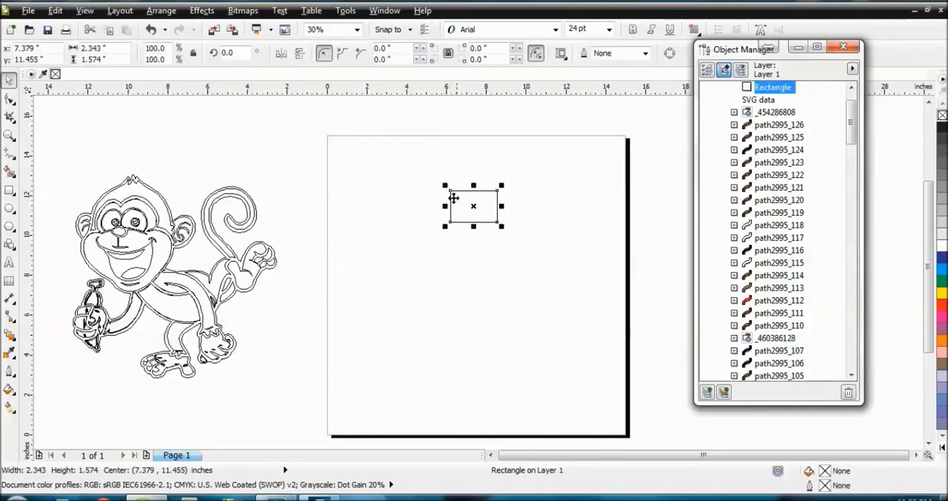
mouse_move(406, 190)
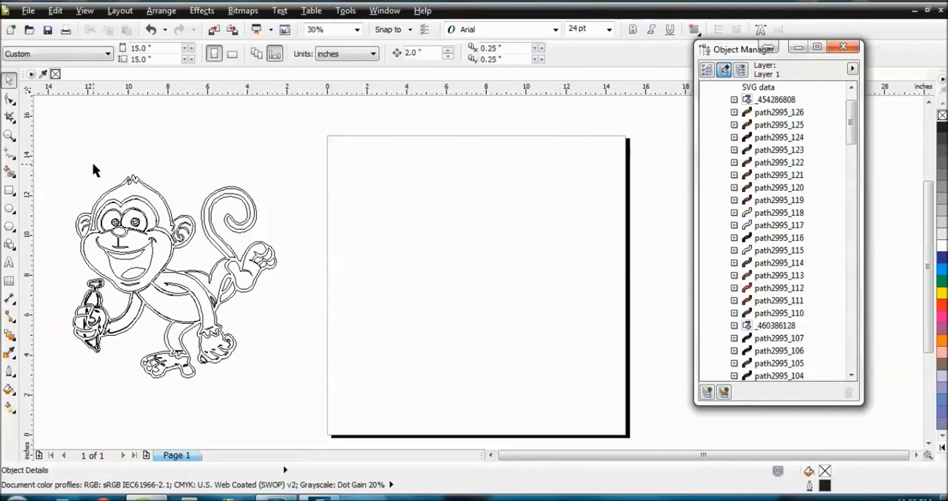
left_click_drag(444, 185, 501, 225)
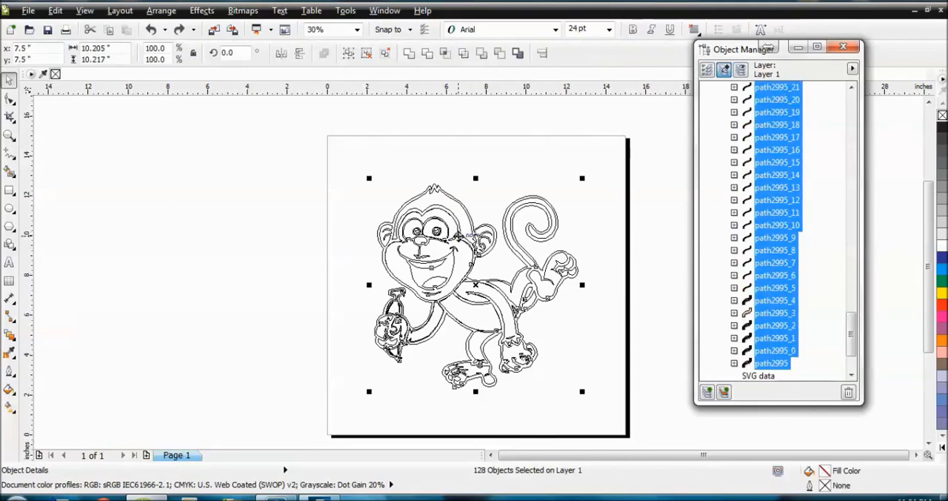
Return to full-colour display and collapse Layer 1 so only the page and master page layers show
left_click(84, 9)
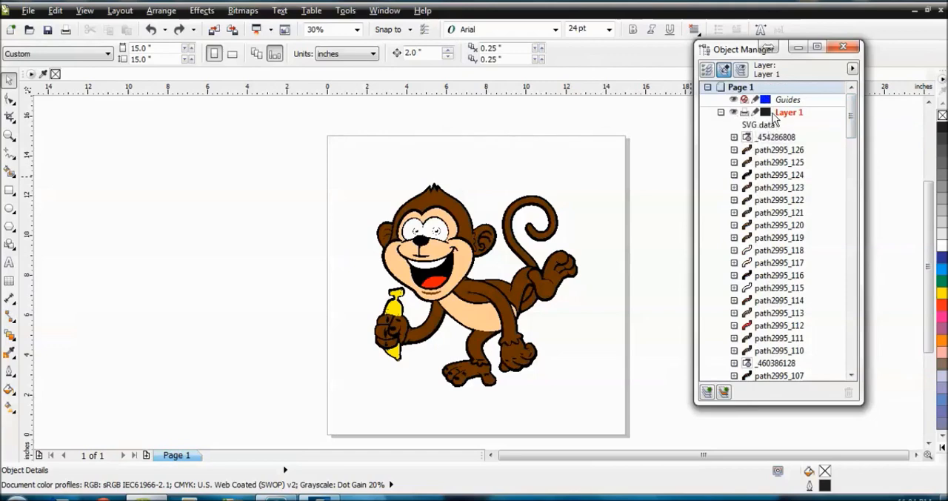
left_click(720, 113)
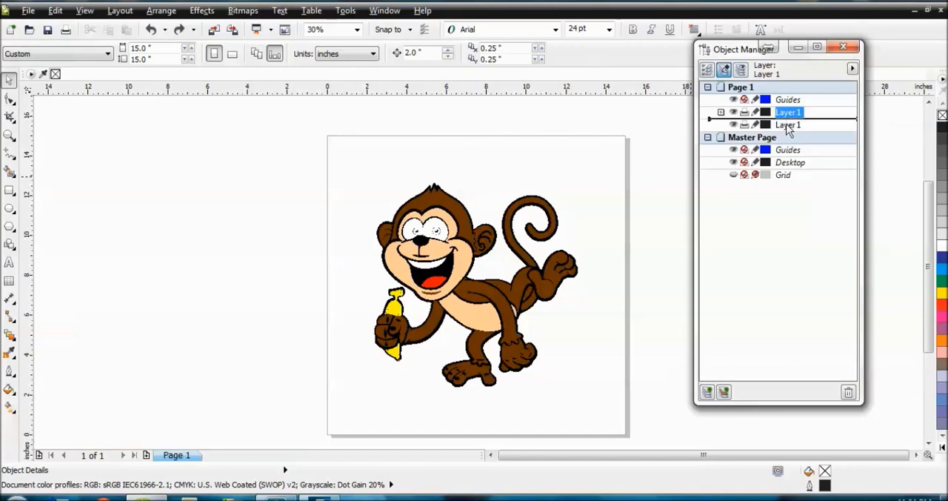
left_click(789, 113)
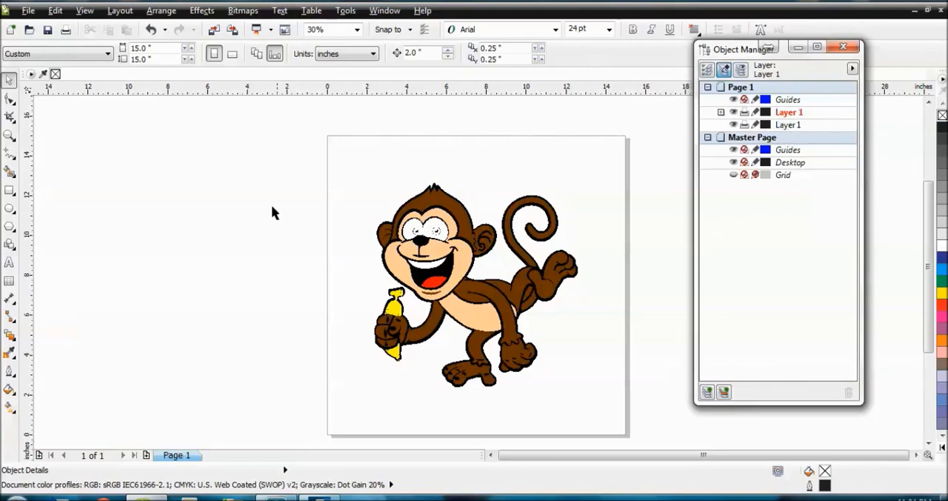
mouse_move(377, 203)
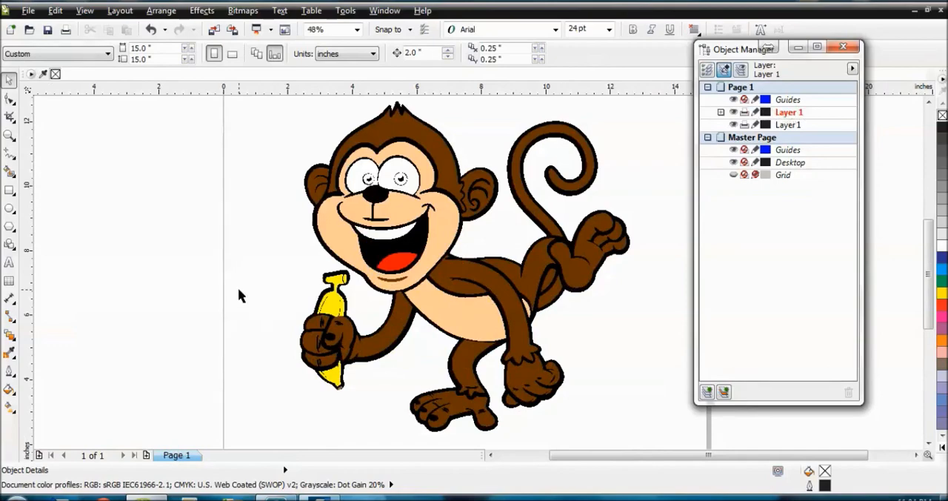
mouse_move(397, 266)
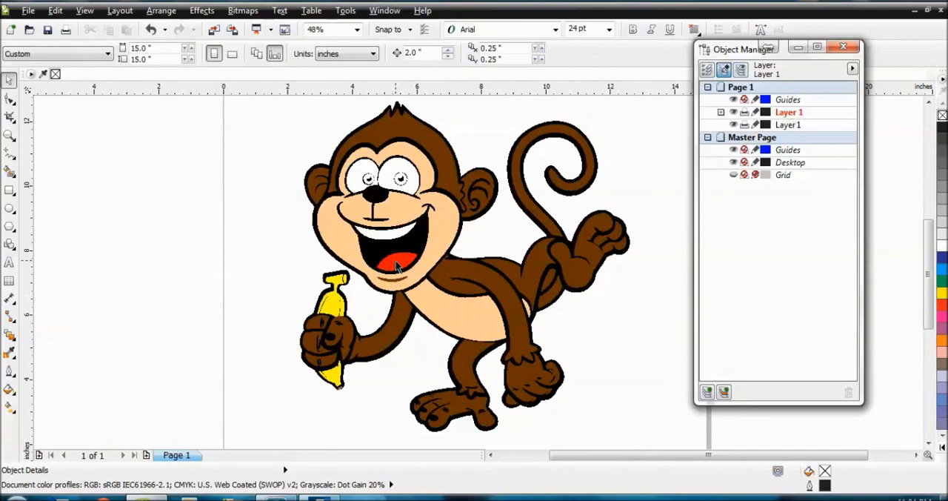
Select the red tongue path2995_112 and review its Order options without changing its stacking
left_click(393, 264)
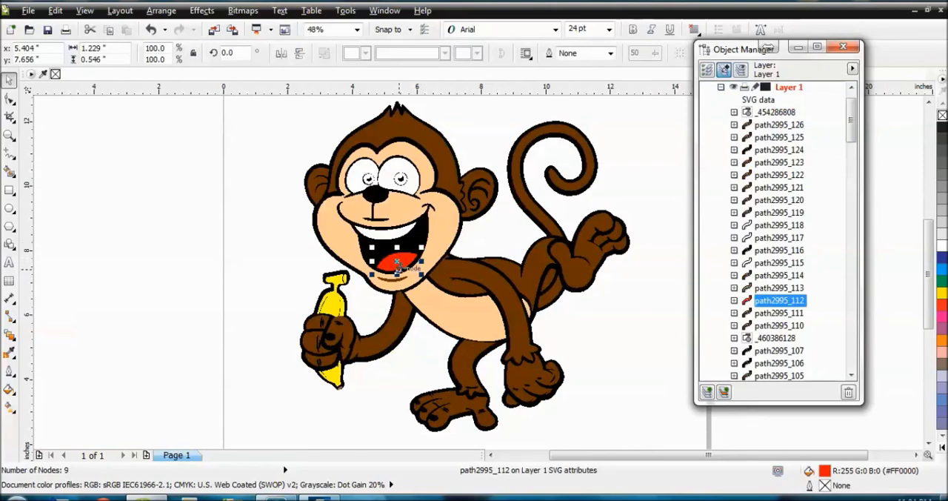
right_click(398, 264)
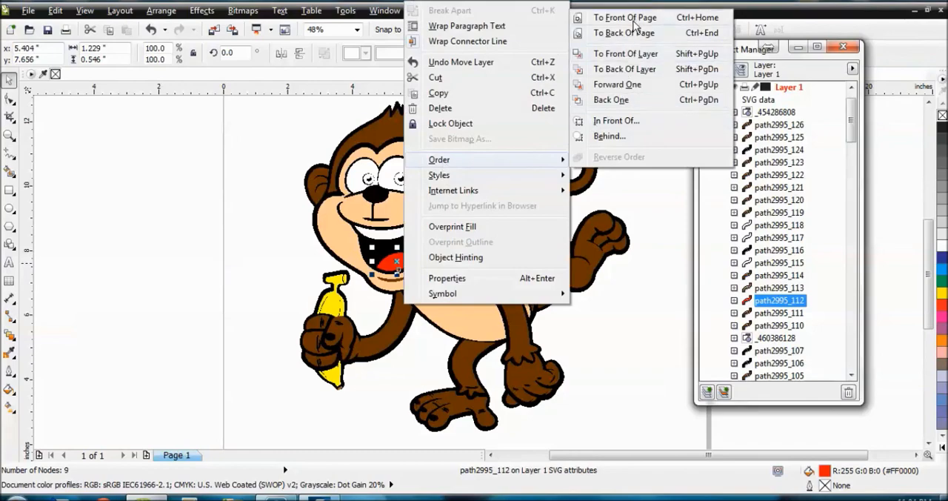
mouse_move(634, 59)
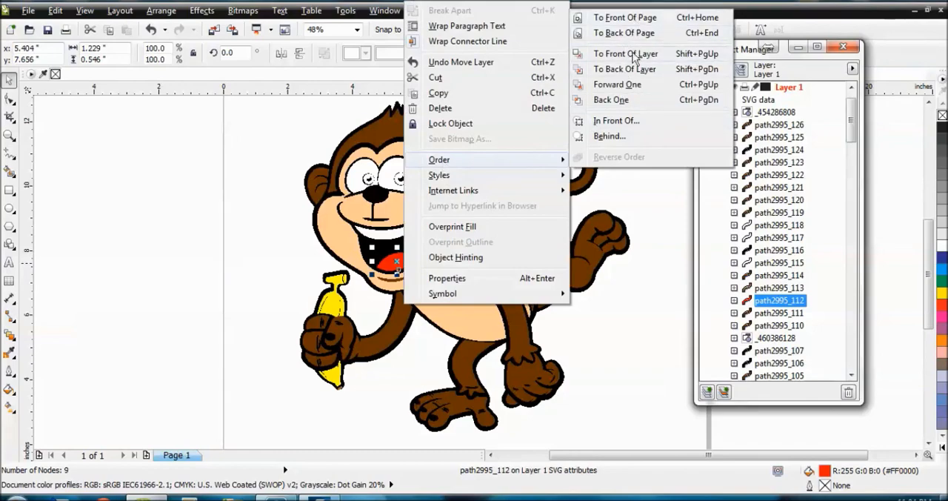
mouse_move(634, 59)
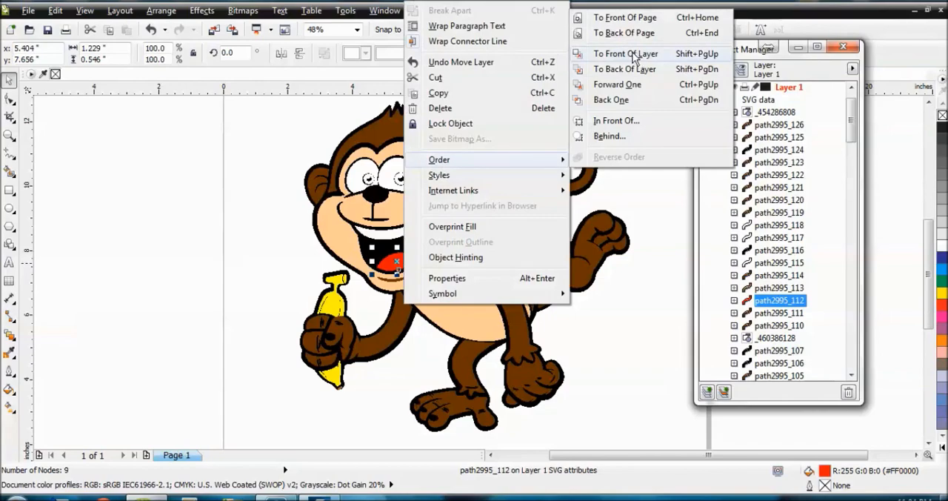
left_click(625, 53)
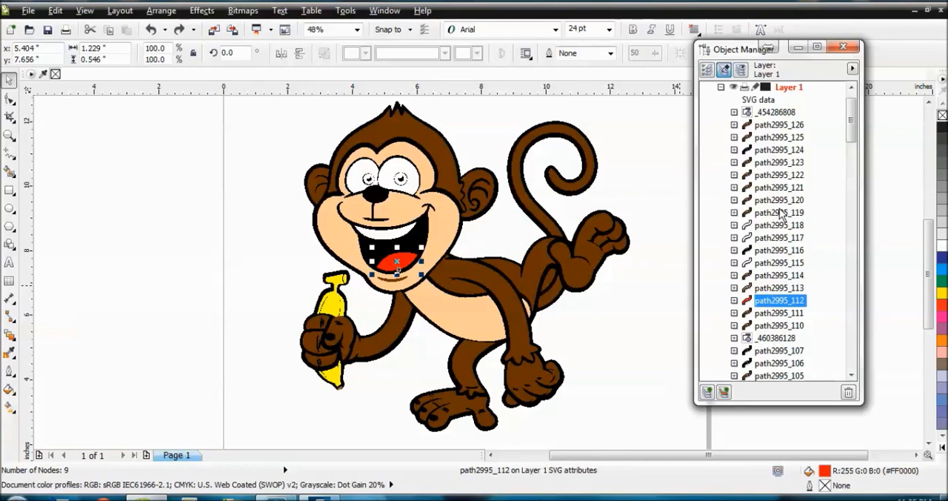
Select the banana, then close the Object Manager docker to show only the finished monkey
left_click(777, 112)
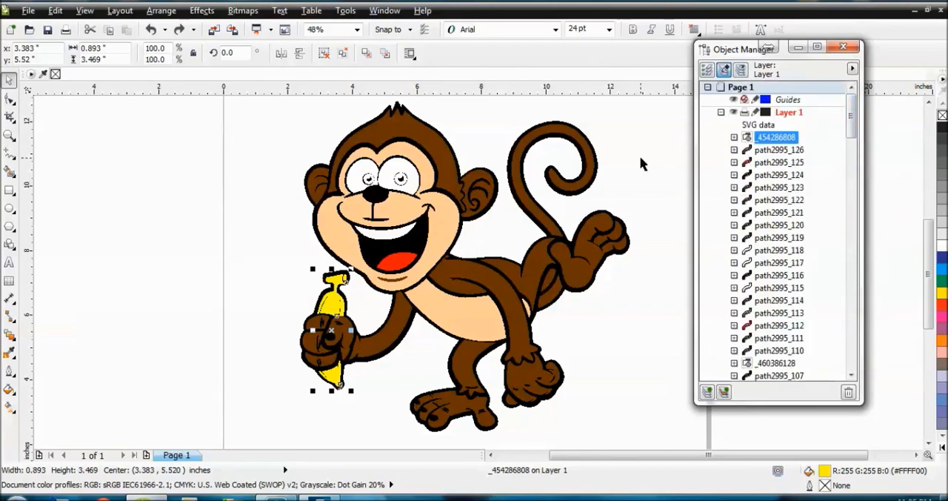
left_click_drag(738, 49, 773, 86)
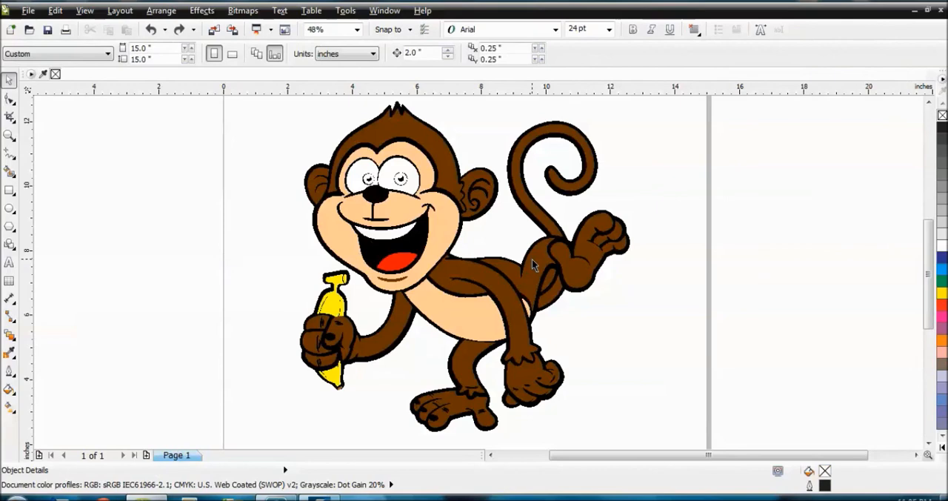
mouse_move(231, 151)
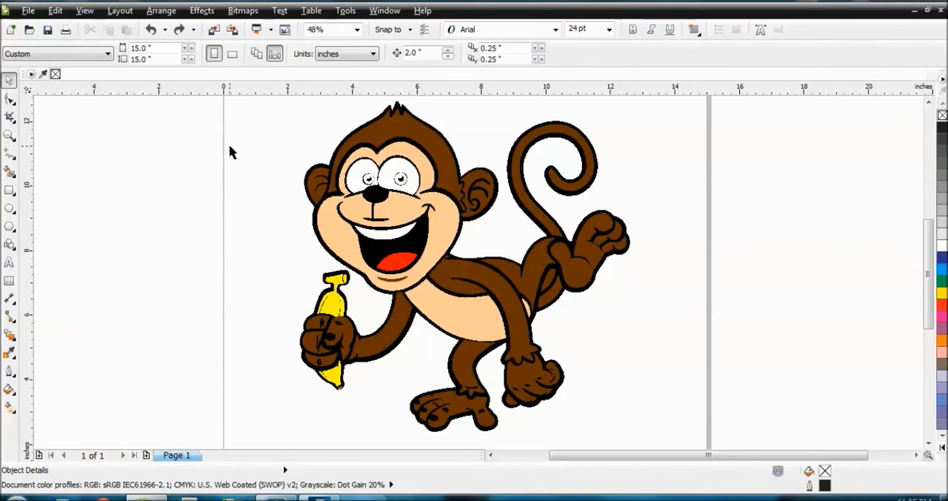